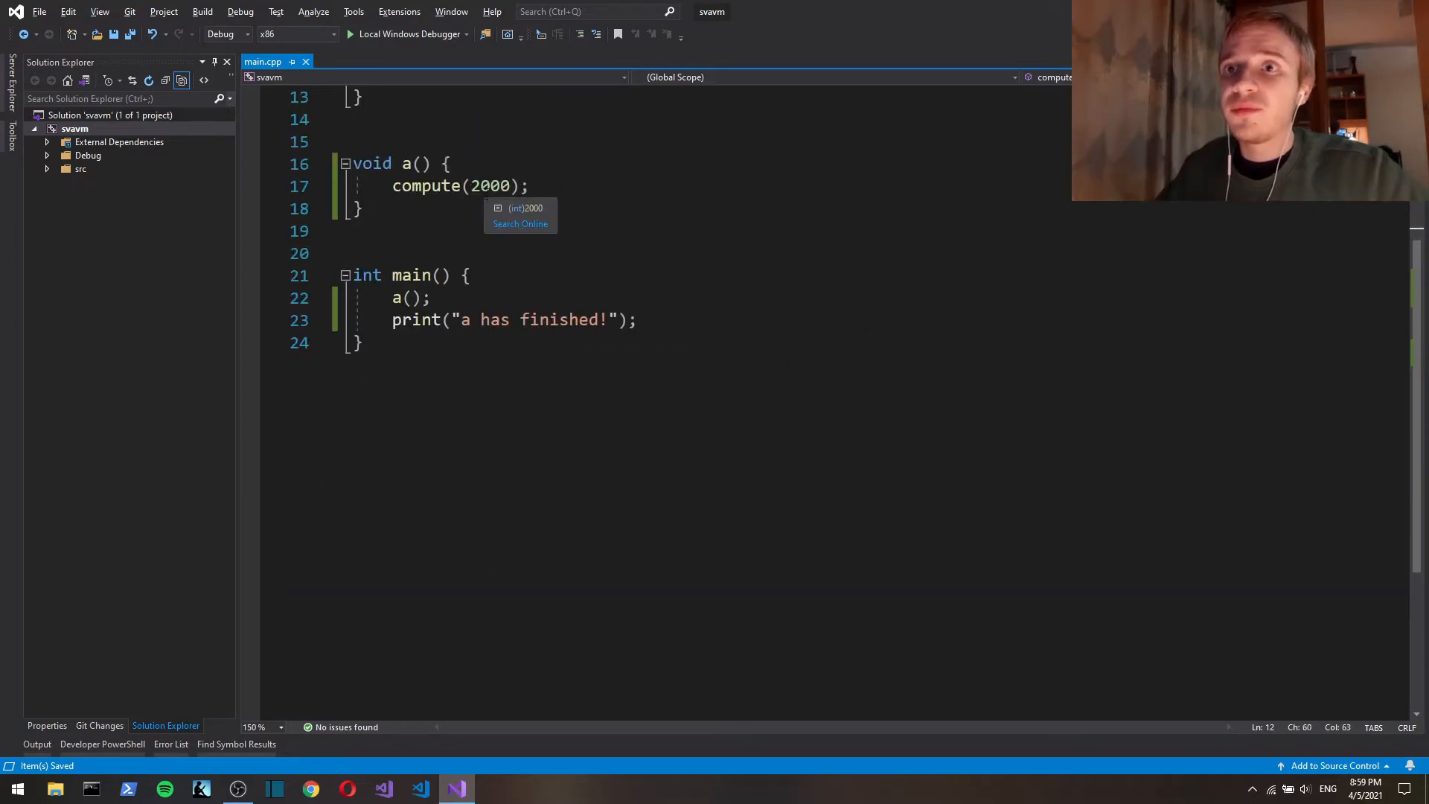
# Step: Review the sequential main.cpp code calling init_window, get_data_from_server, render_data and the subsystems
pyautogui.doubleClick(489, 185)
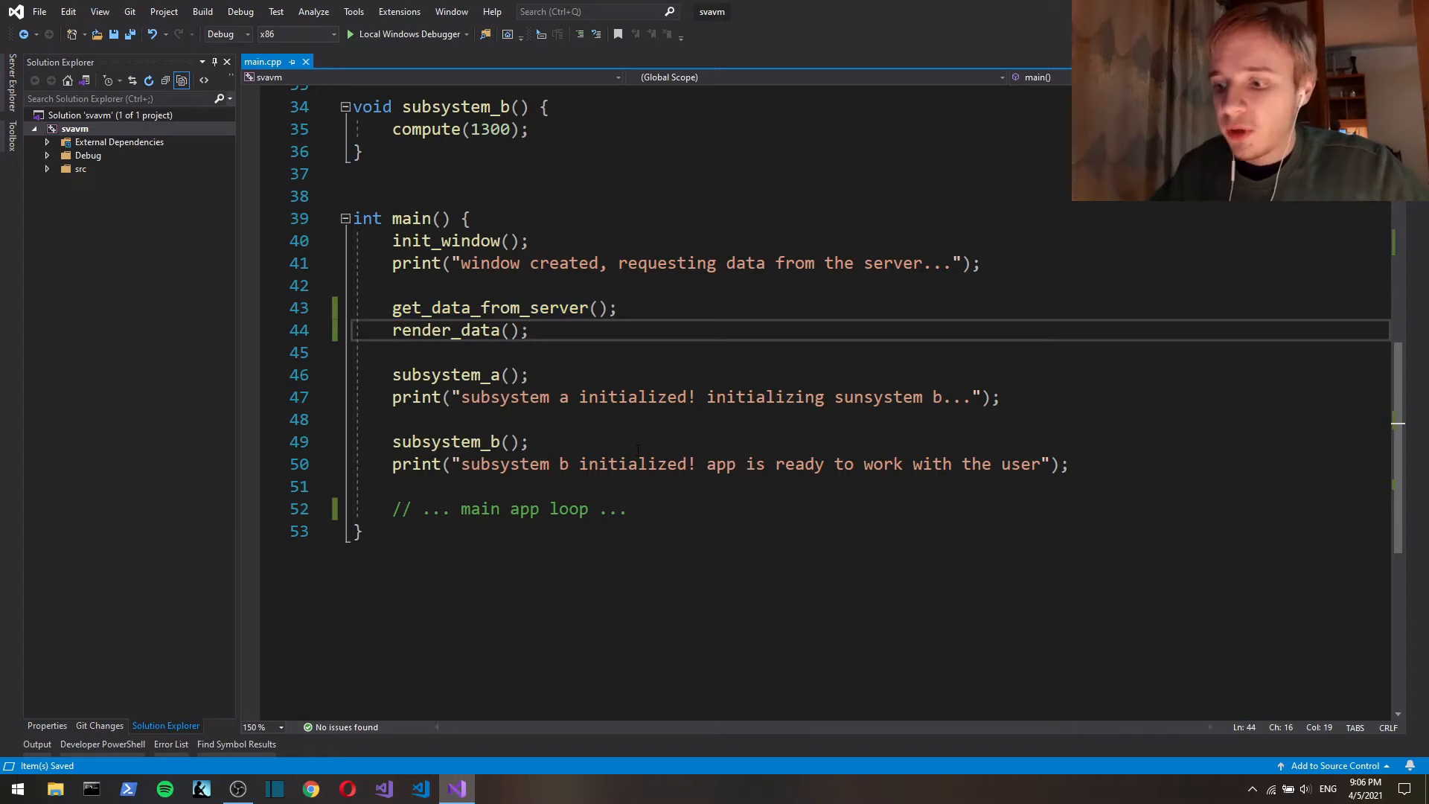
pyautogui.doubleClick(445, 375)
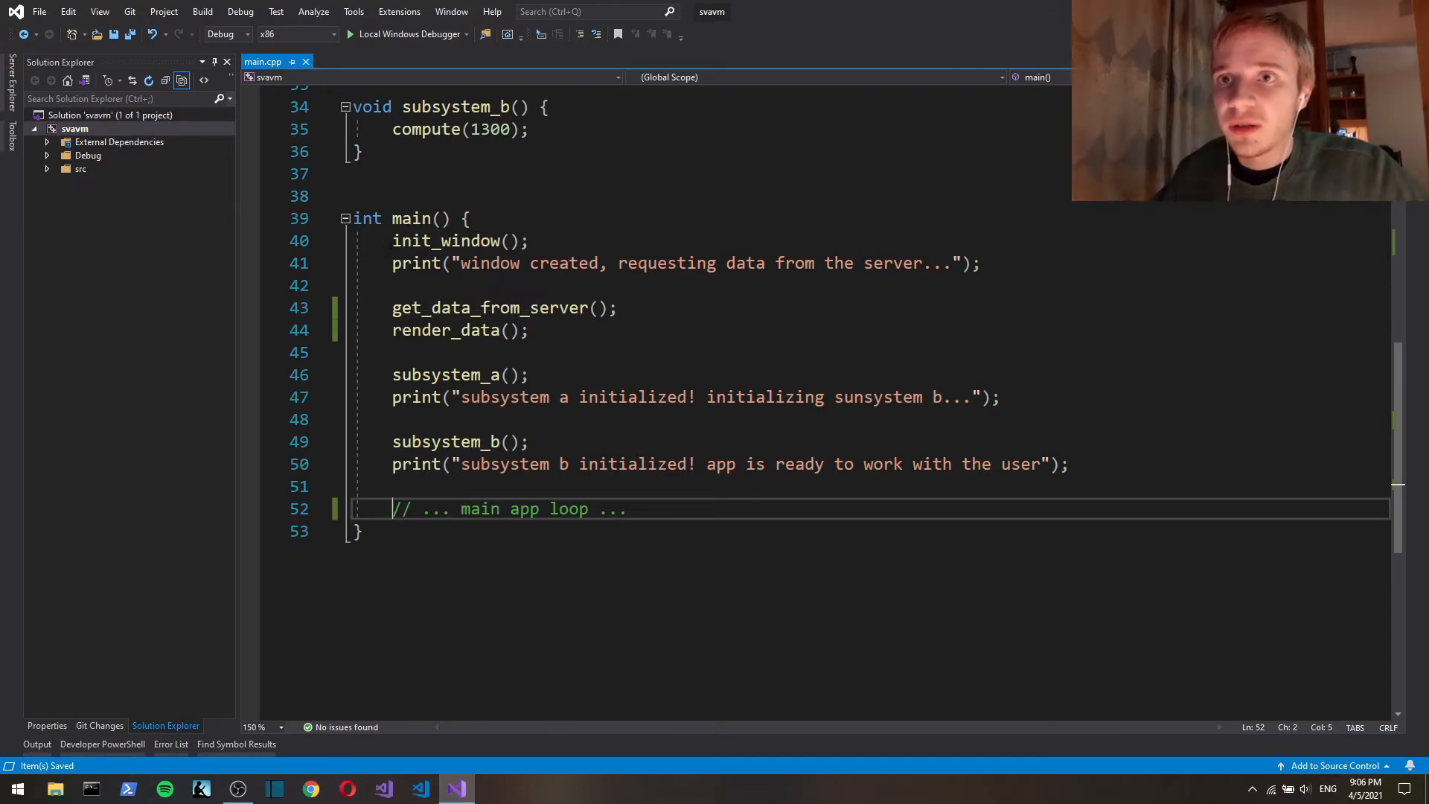
pyautogui.moveTo(391, 241); pyautogui.dragTo(1069, 465)
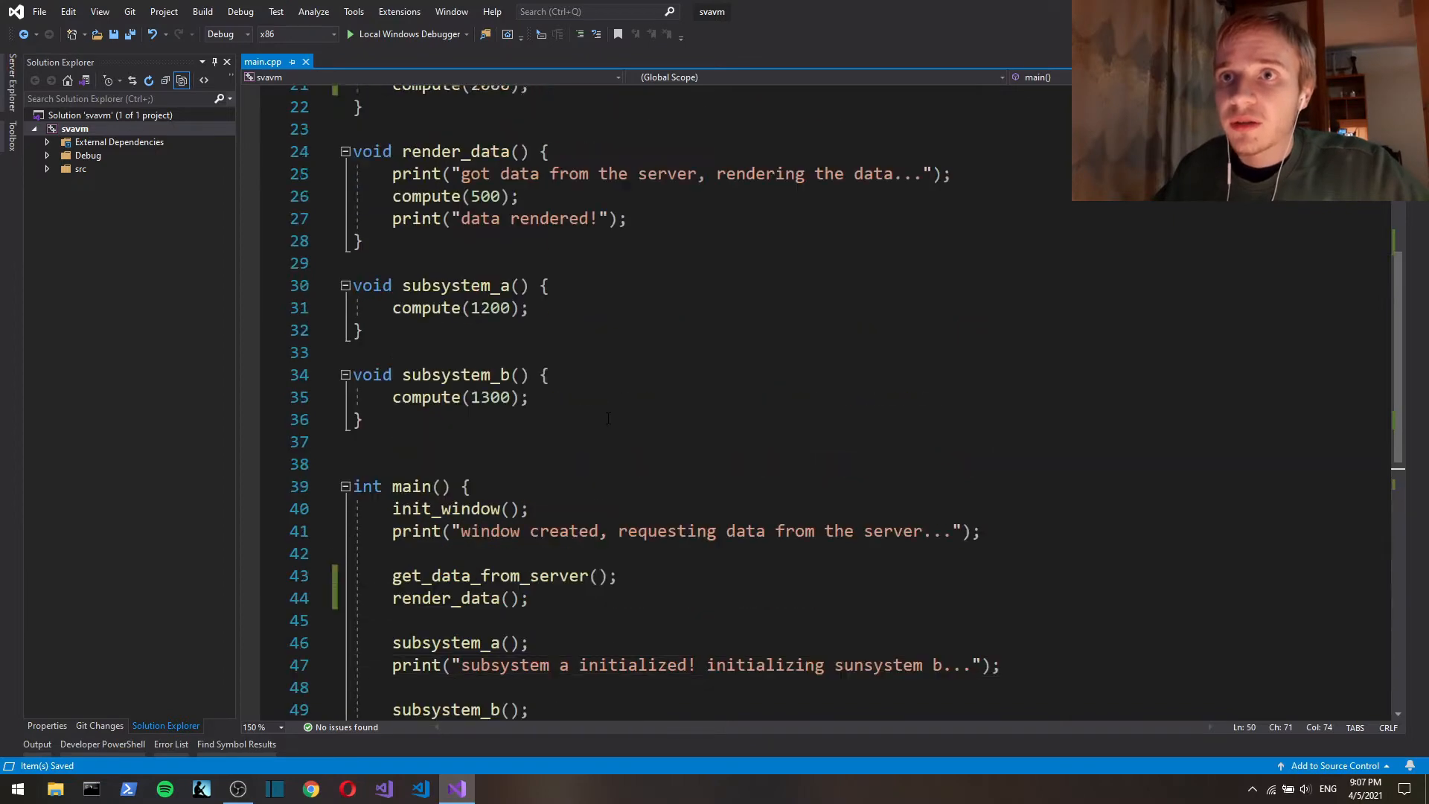
pyautogui.scroll(-3)
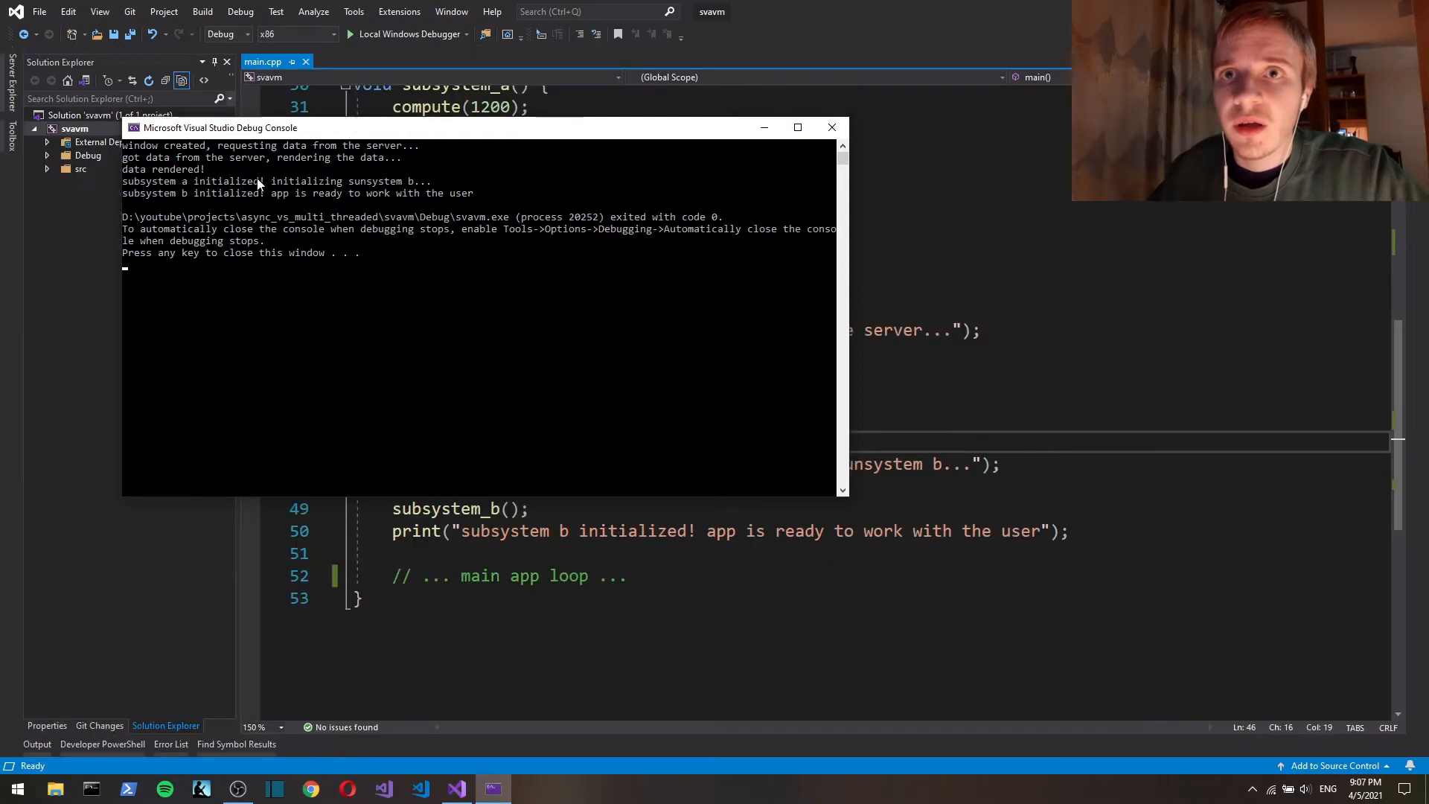
pyautogui.moveTo(415, 347)
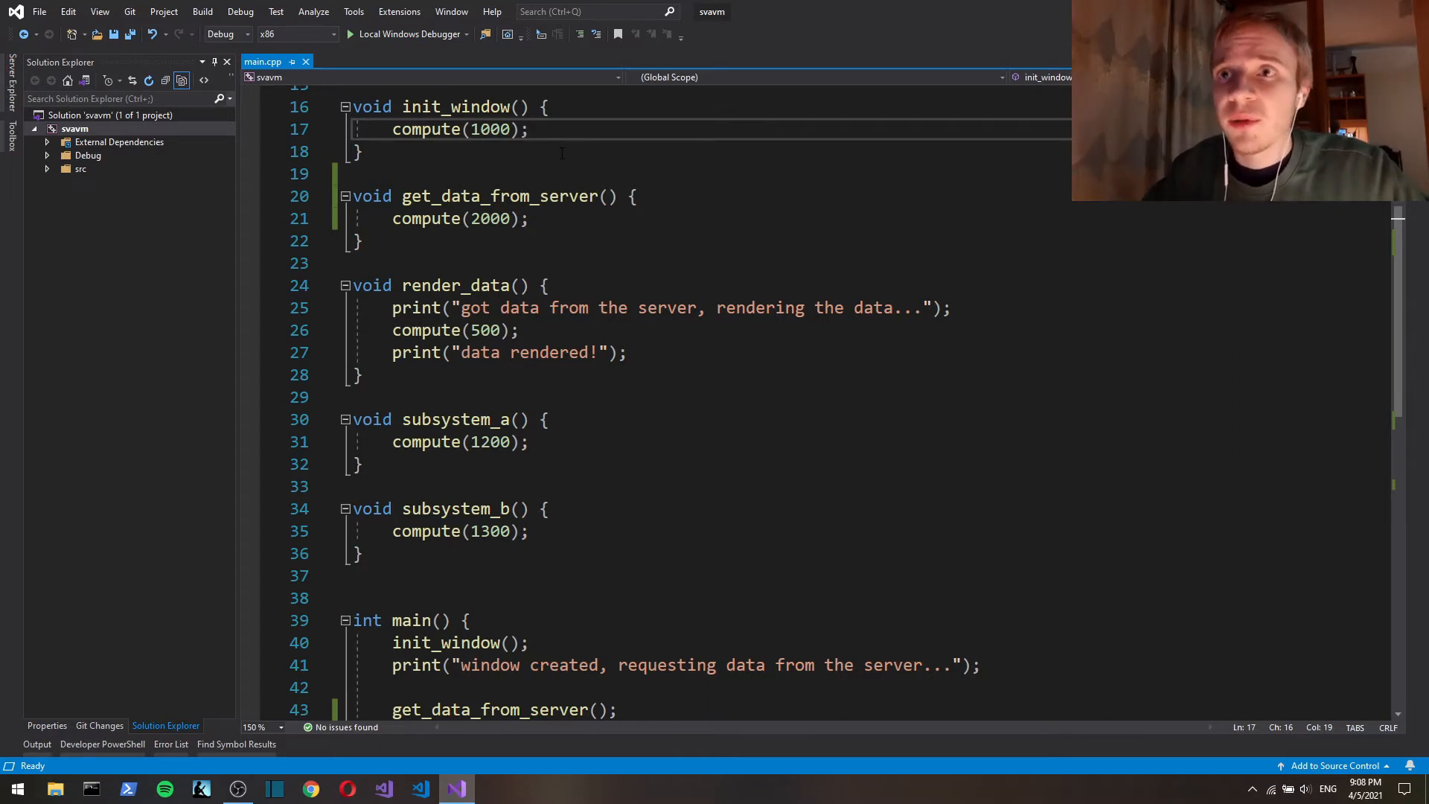
pyautogui.moveTo(488, 128)
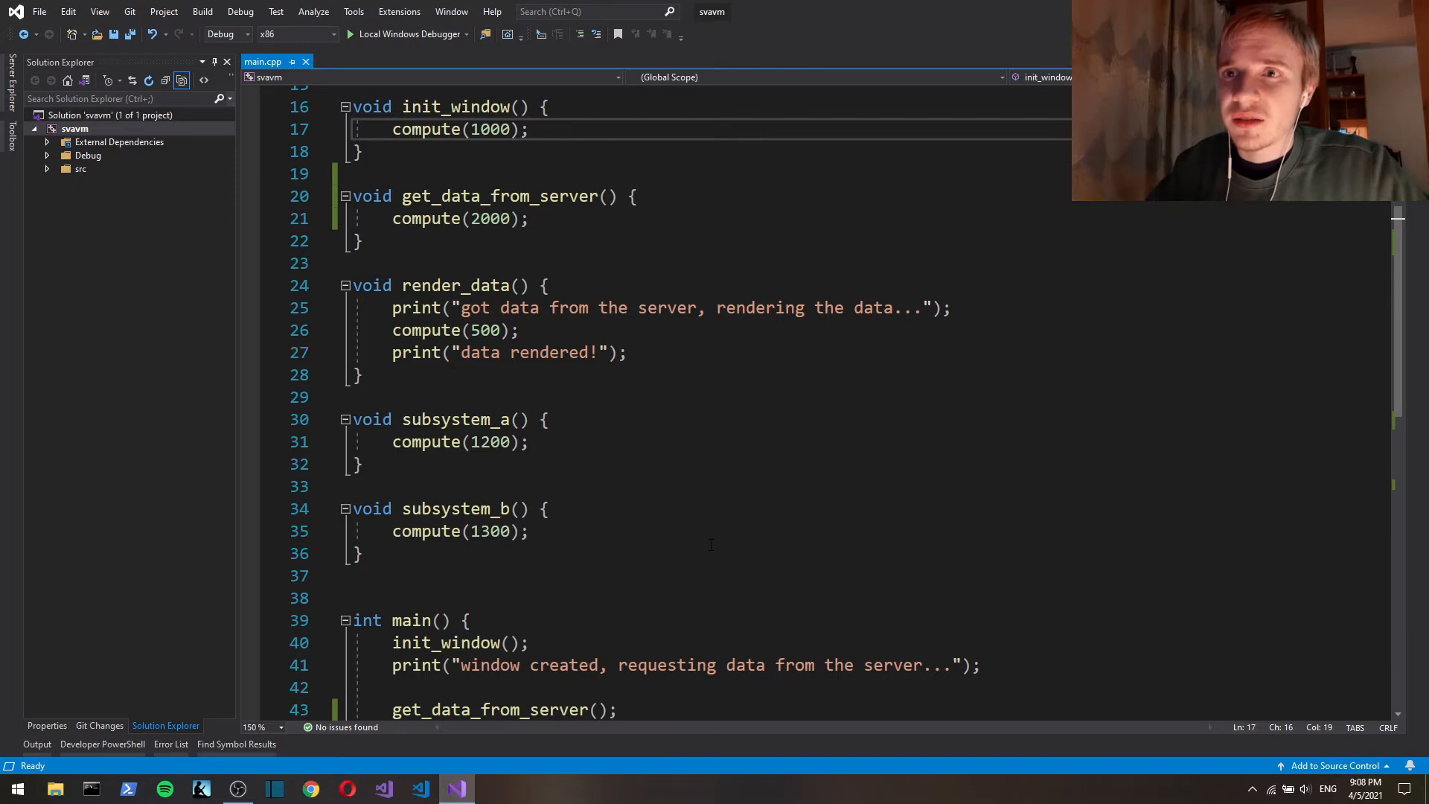
pyautogui.scroll(-3)
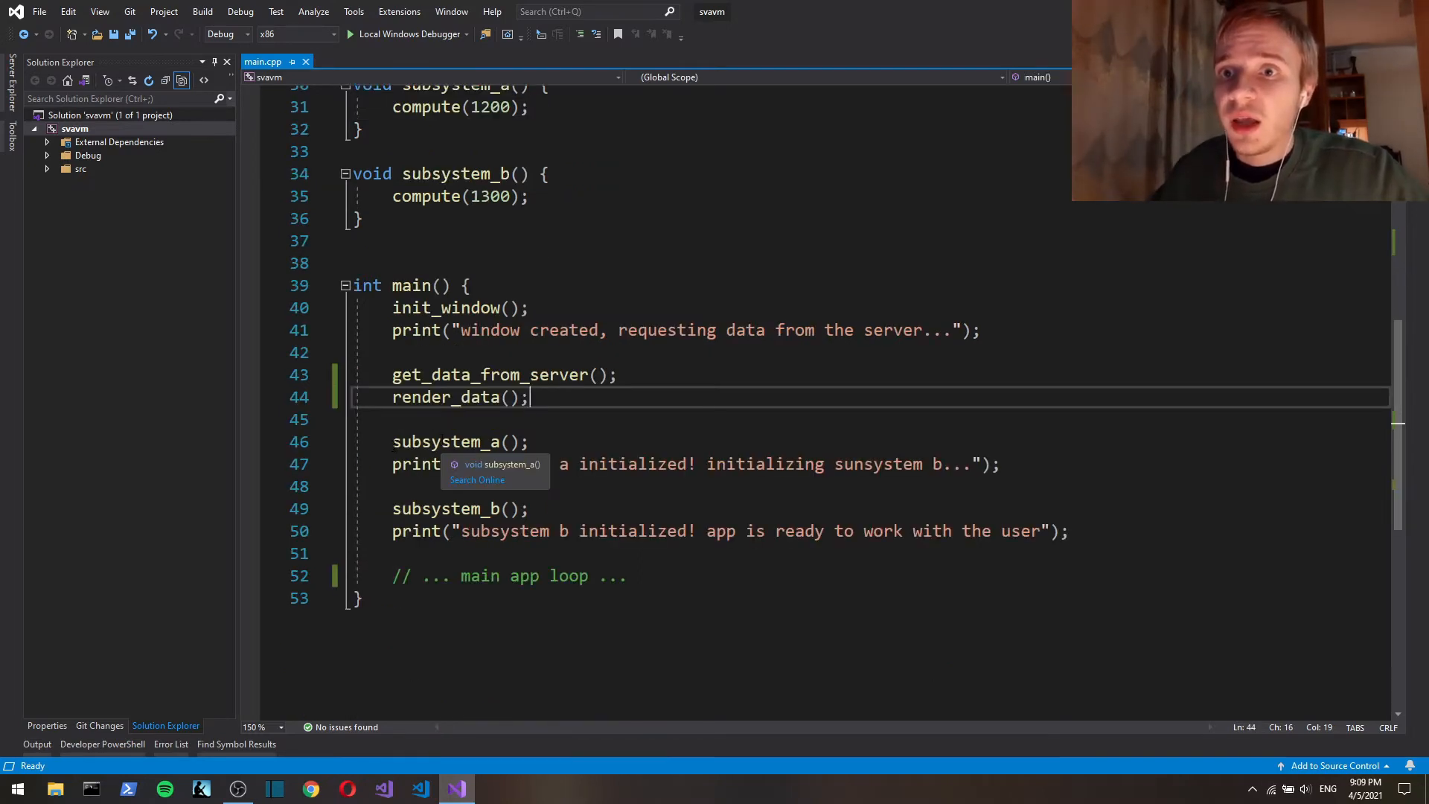
pyautogui.moveTo(392, 464); pyautogui.dragTo(1071, 531)
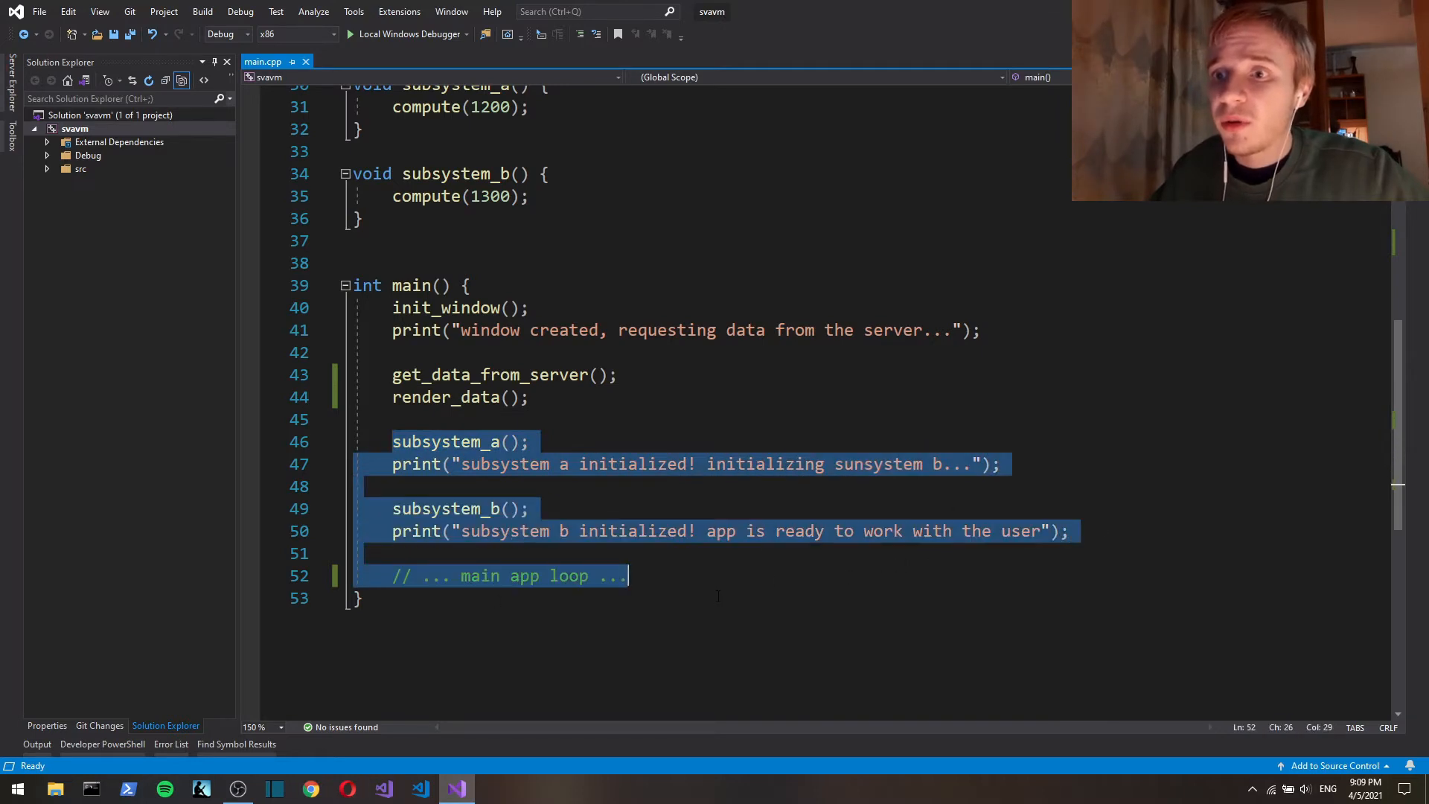
pyautogui.click(705, 574)
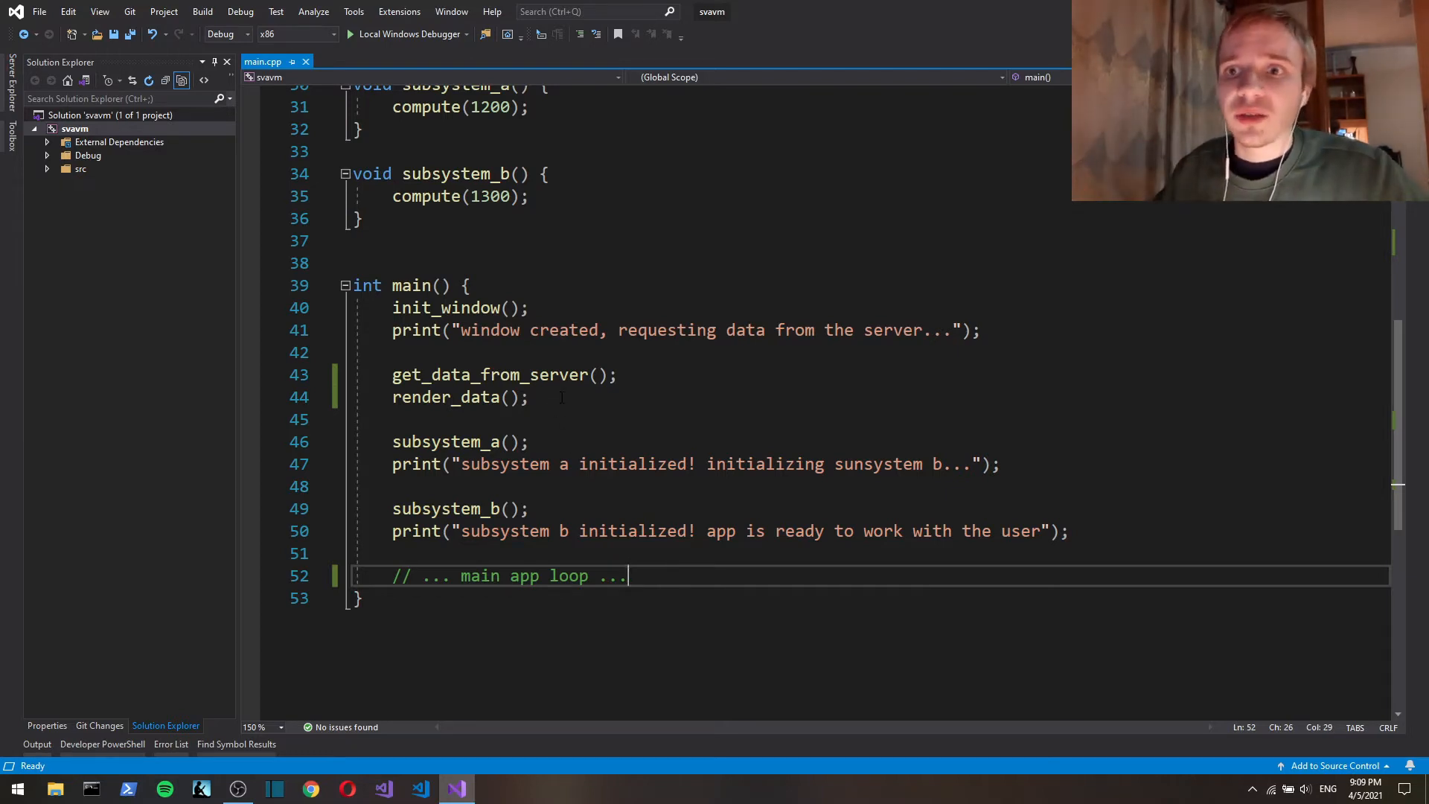
pyautogui.doubleClick(445, 442)
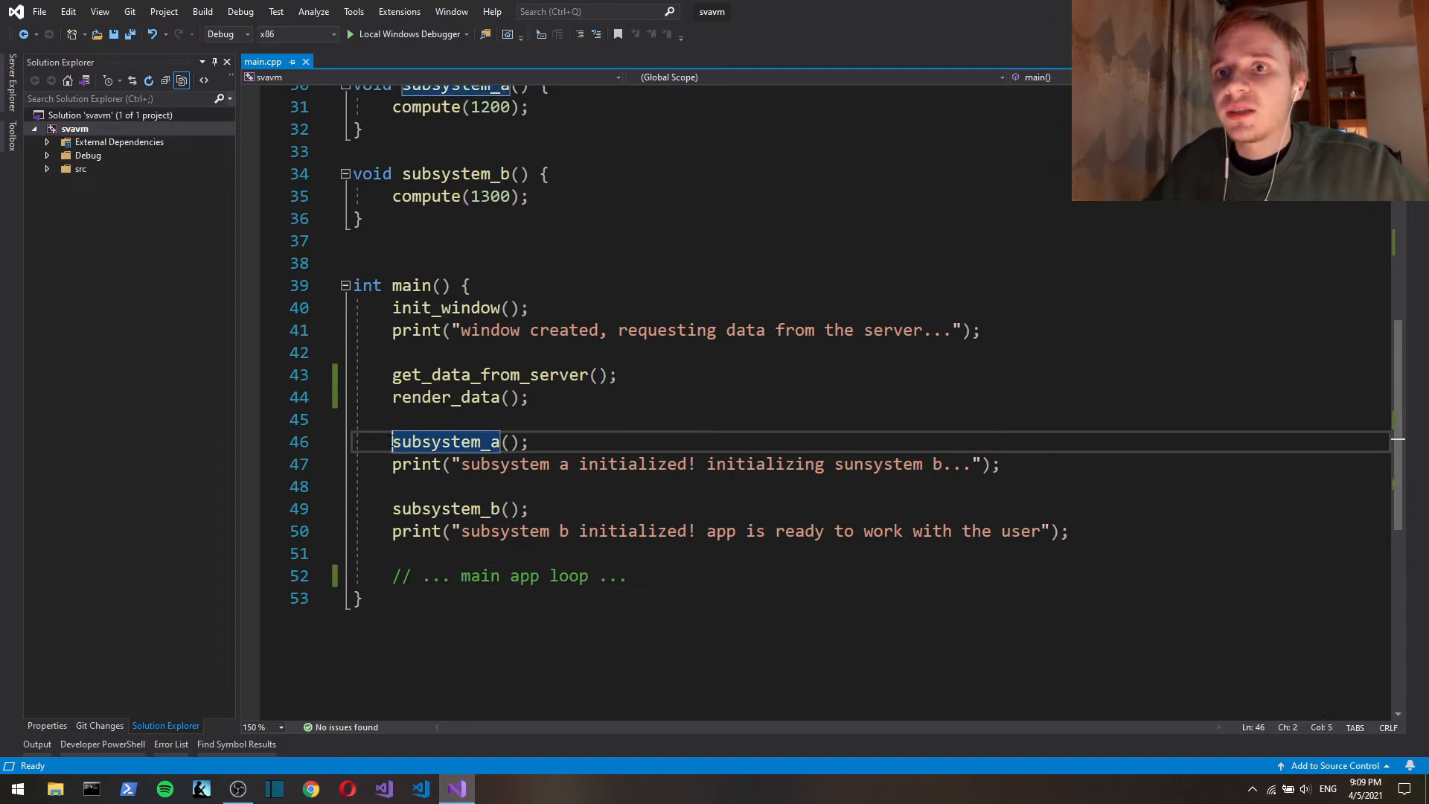
pyautogui.moveTo(392, 440); pyautogui.dragTo(1068, 531)
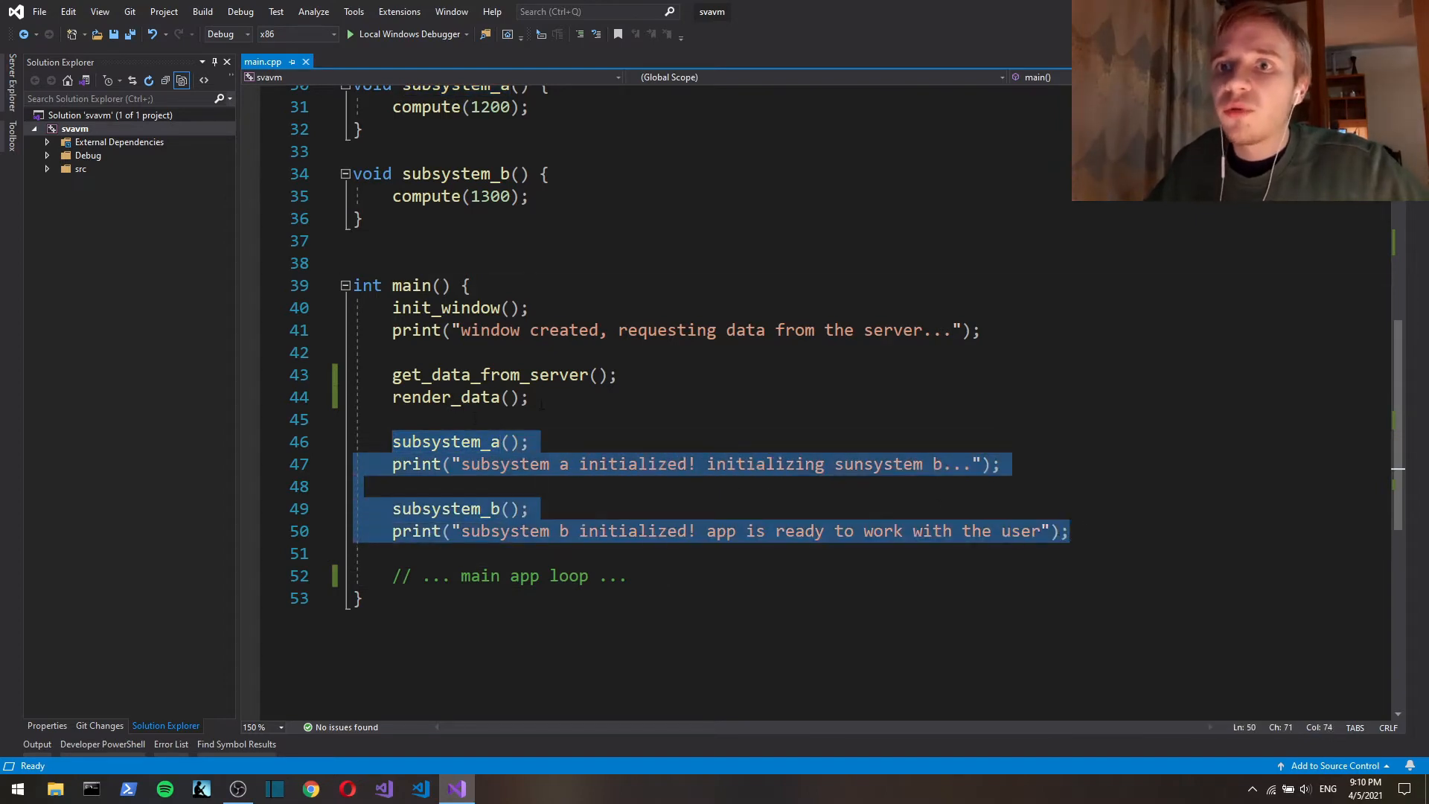
pyautogui.moveTo(446, 397)
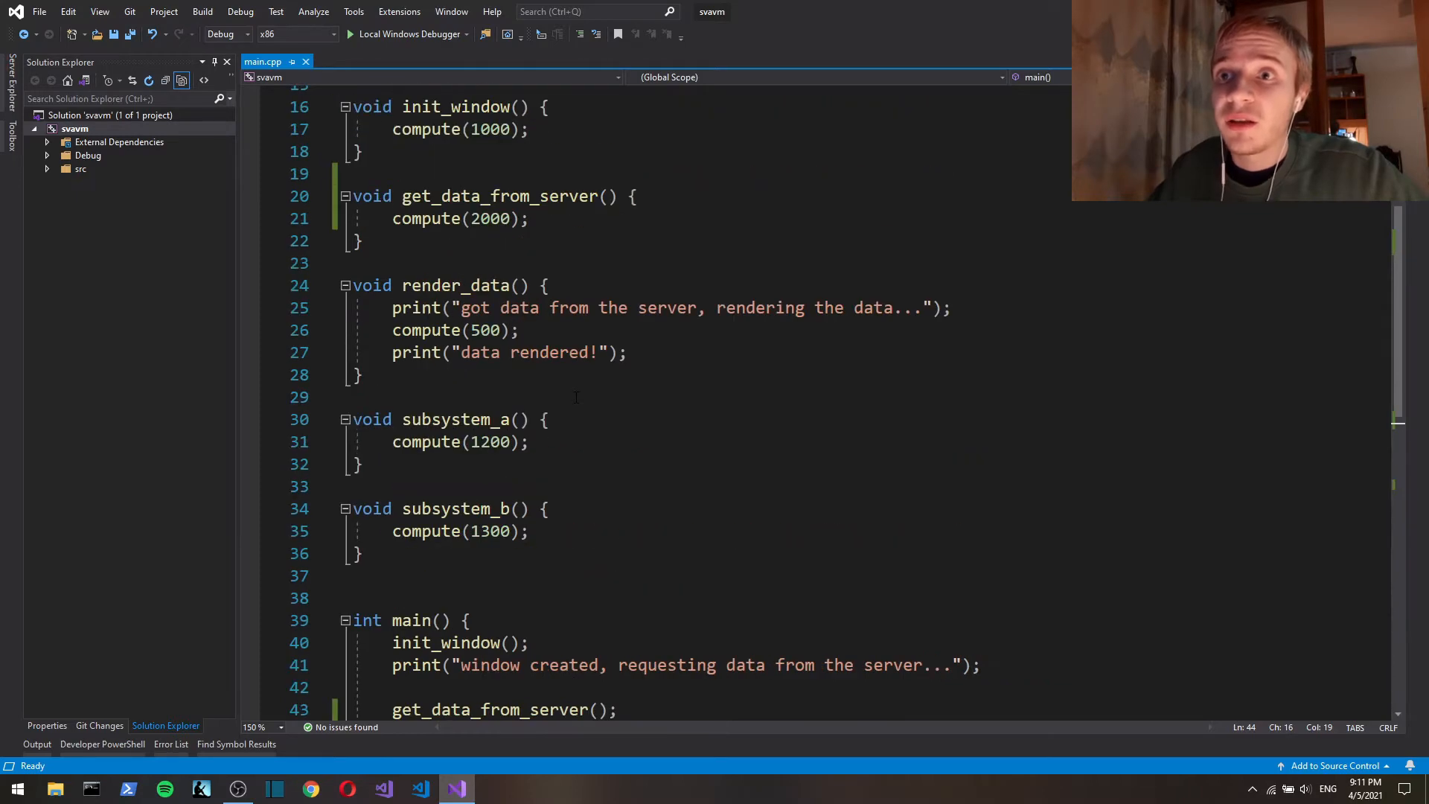
pyautogui.scroll(-3)
pyautogui.write('render_data')
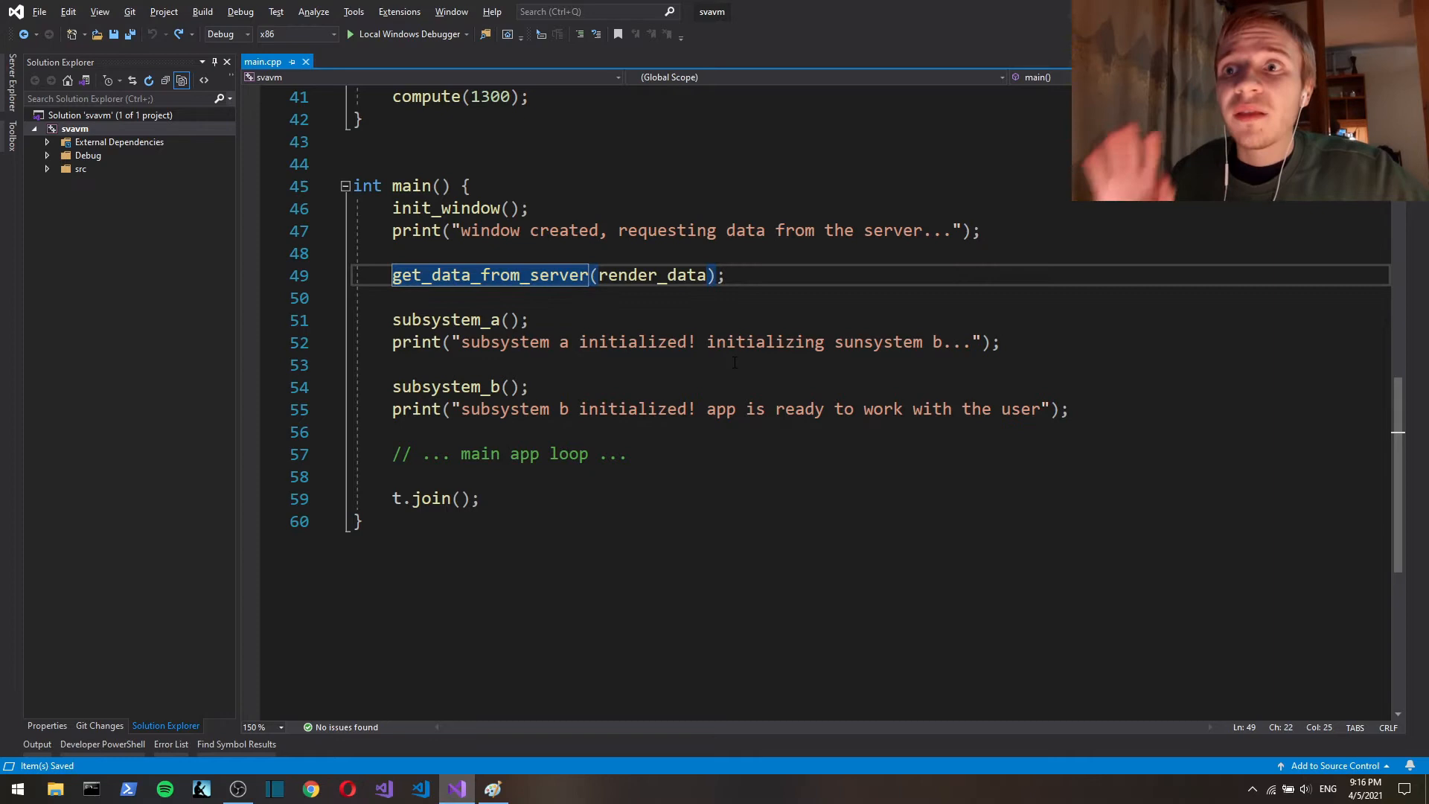
# Step: Select the get_data_from_server(render_data) call in main to review its argument
pyautogui.doubleClick(652, 273)
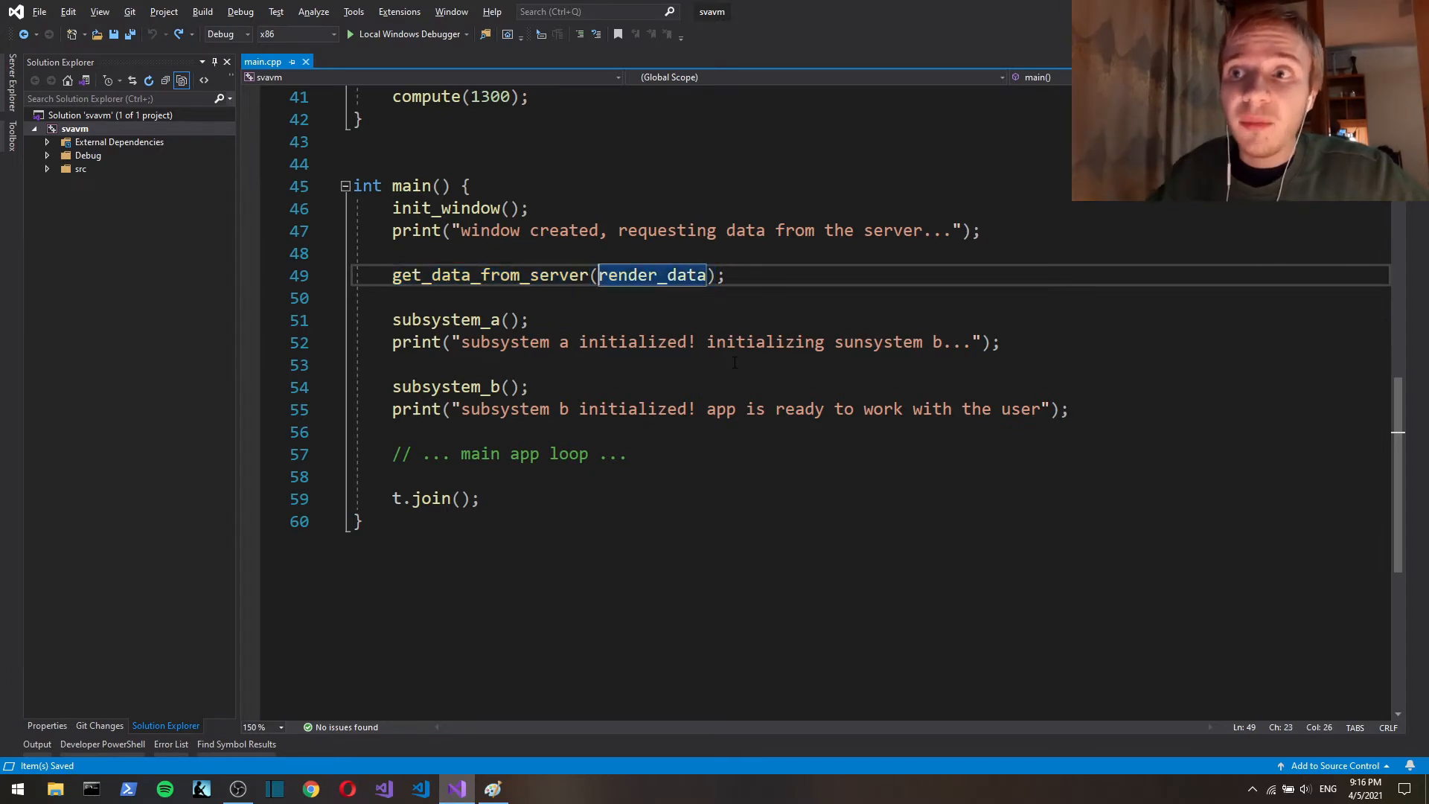
pyautogui.doubleClick(652, 273)
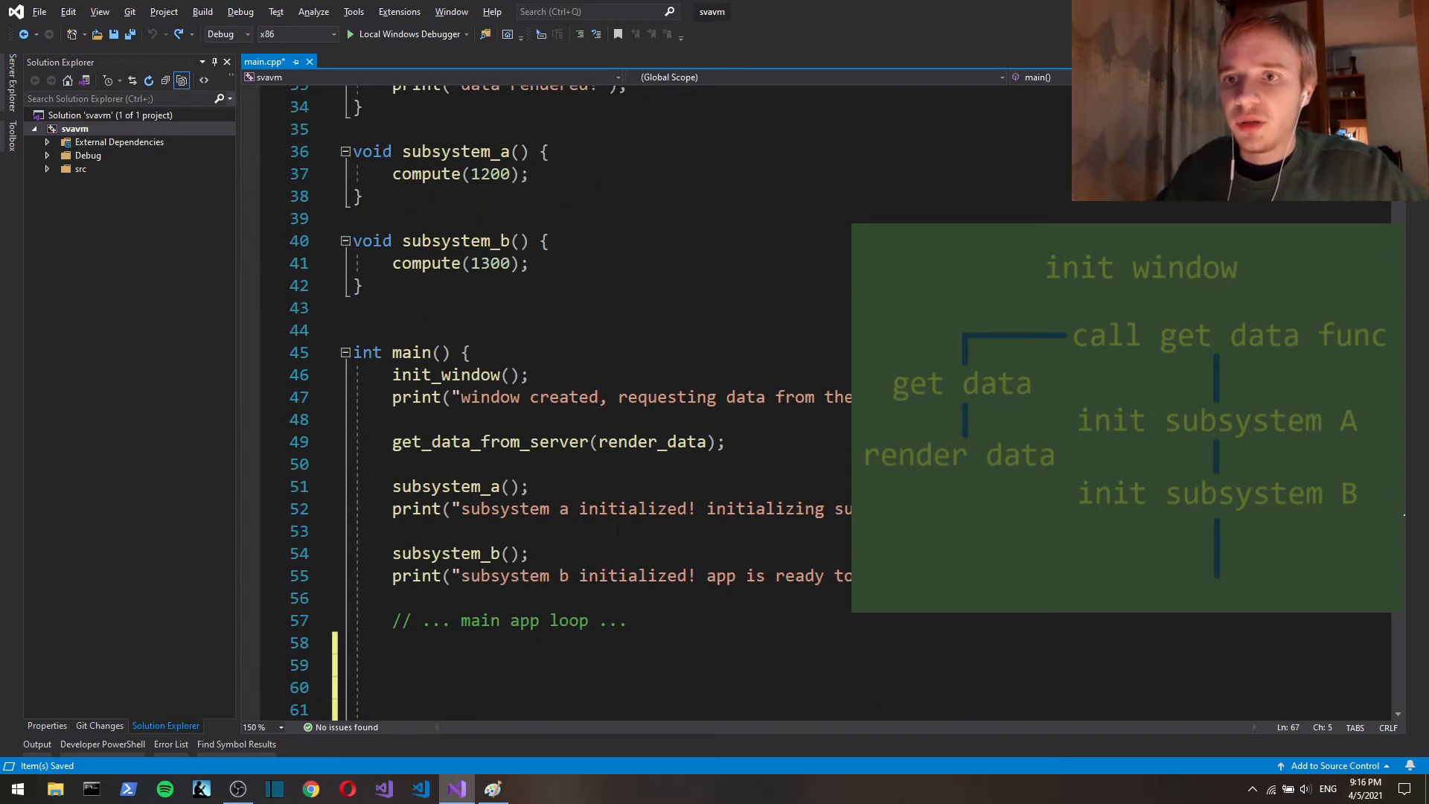
# Step: Scroll the Debug Console to compare the interleaved subsystem and render messages
pyautogui.scroll(-3)
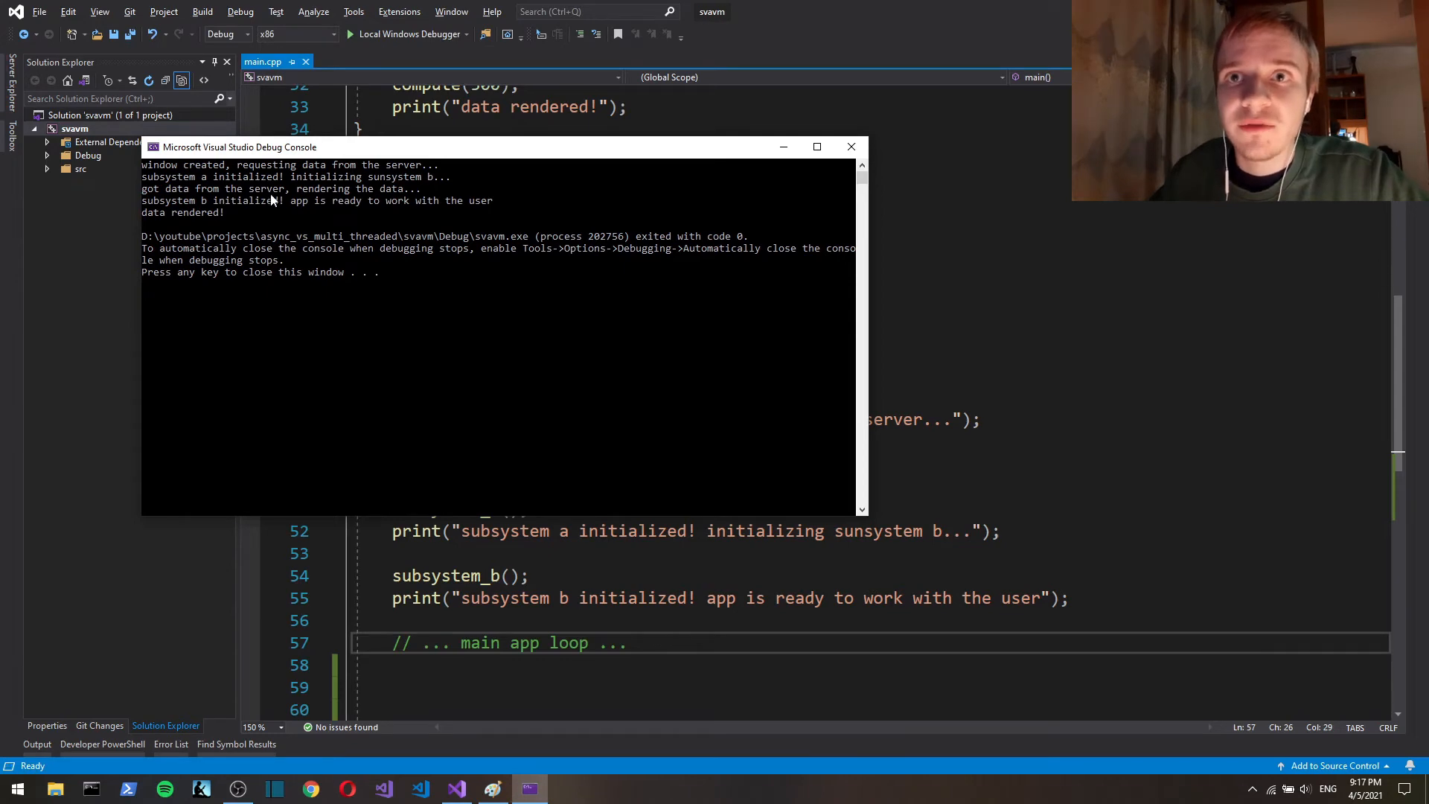
pyautogui.moveTo(396, 197)
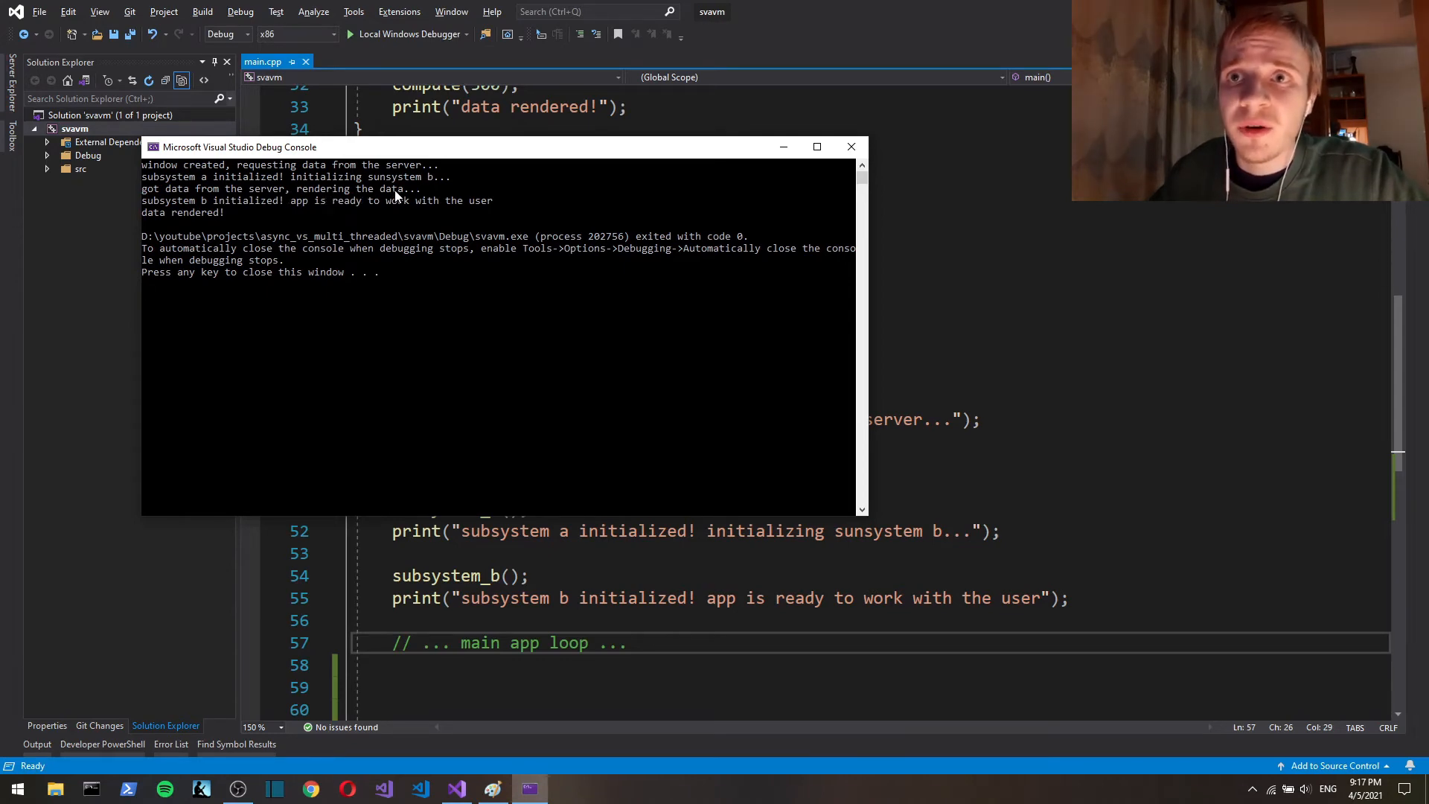
pyautogui.moveTo(258, 213)
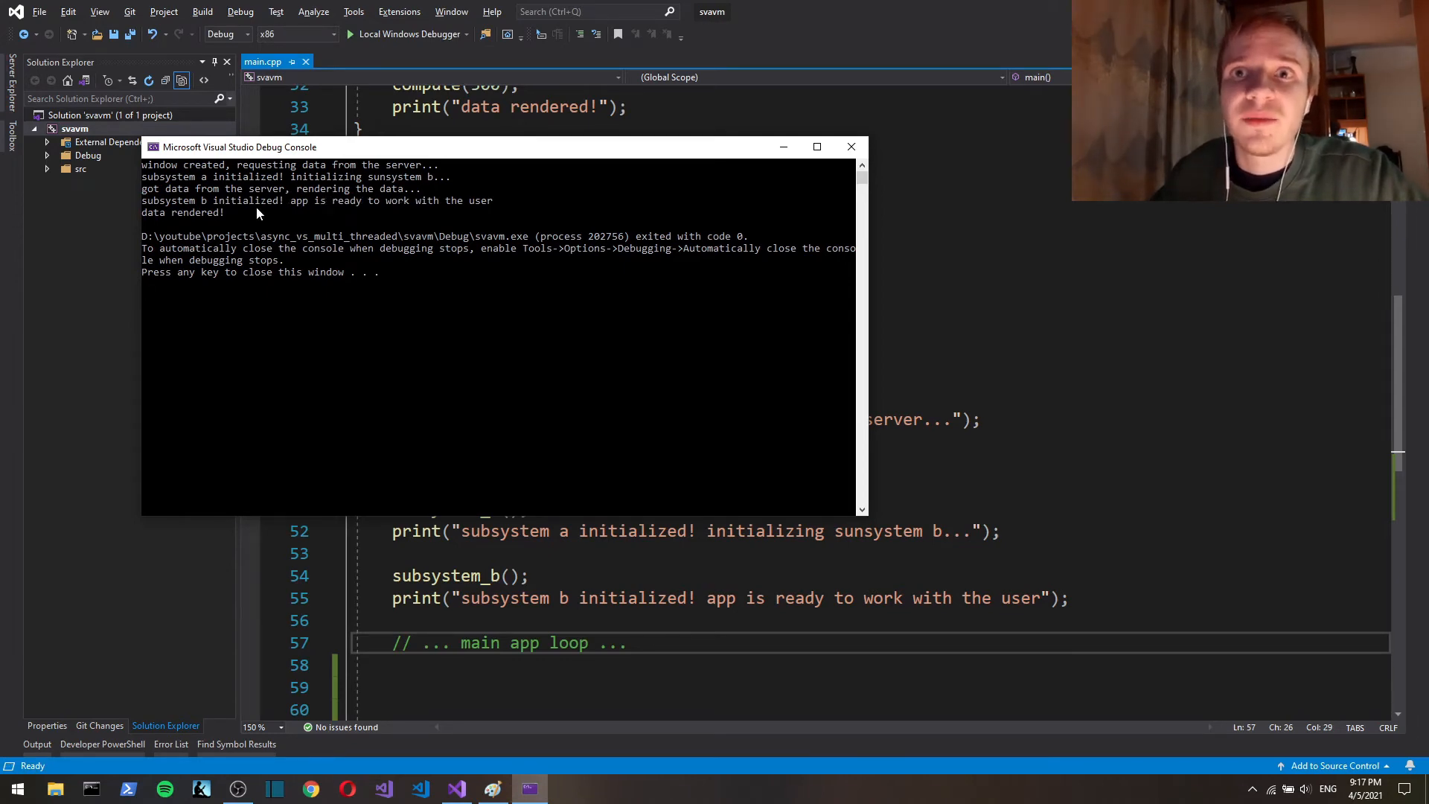
pyautogui.moveTo(151, 225)
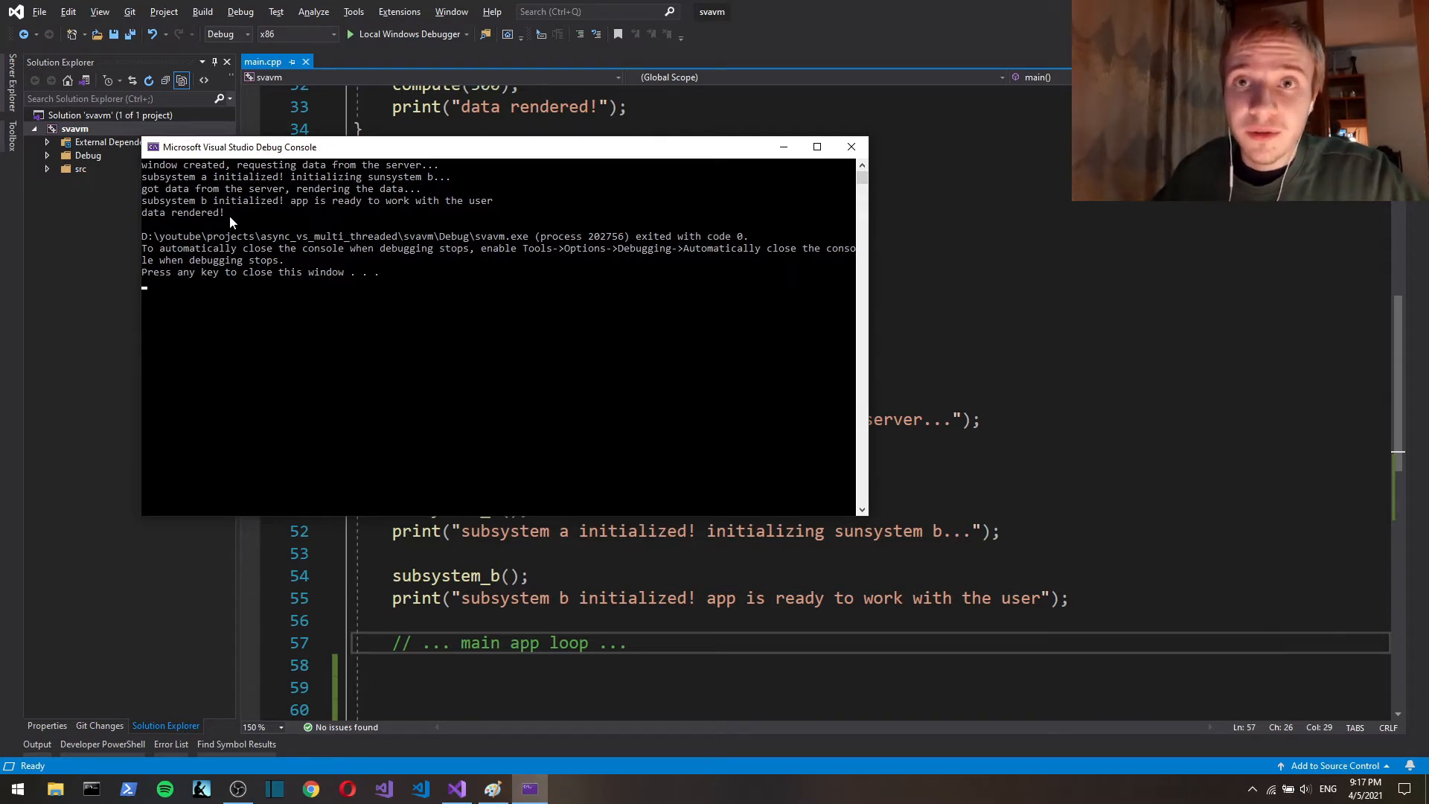
pyautogui.moveTo(338, 326)
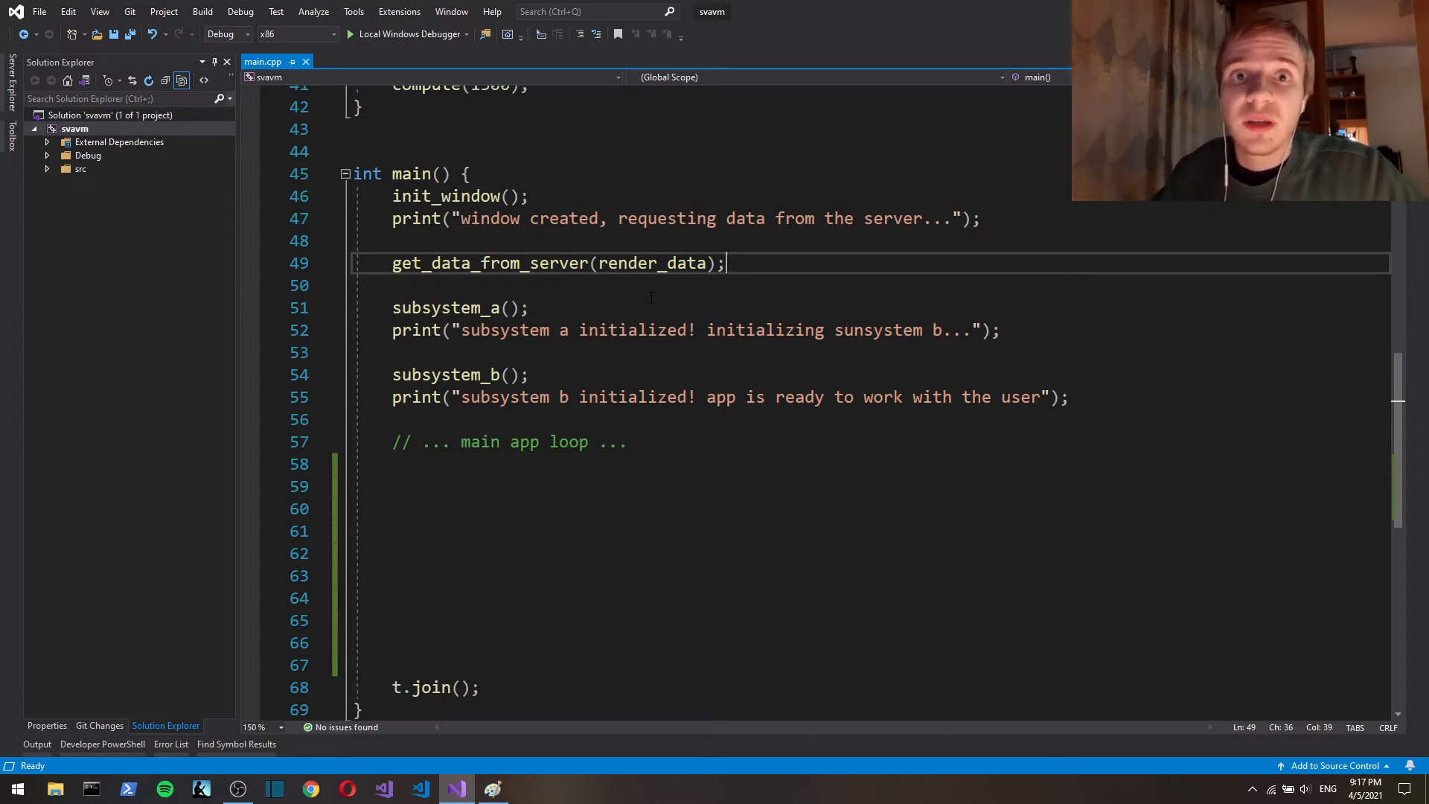
# Step: Rebuild and run the project, then return to send_request computing 5000 in main.cpp
pyautogui.scroll(3)
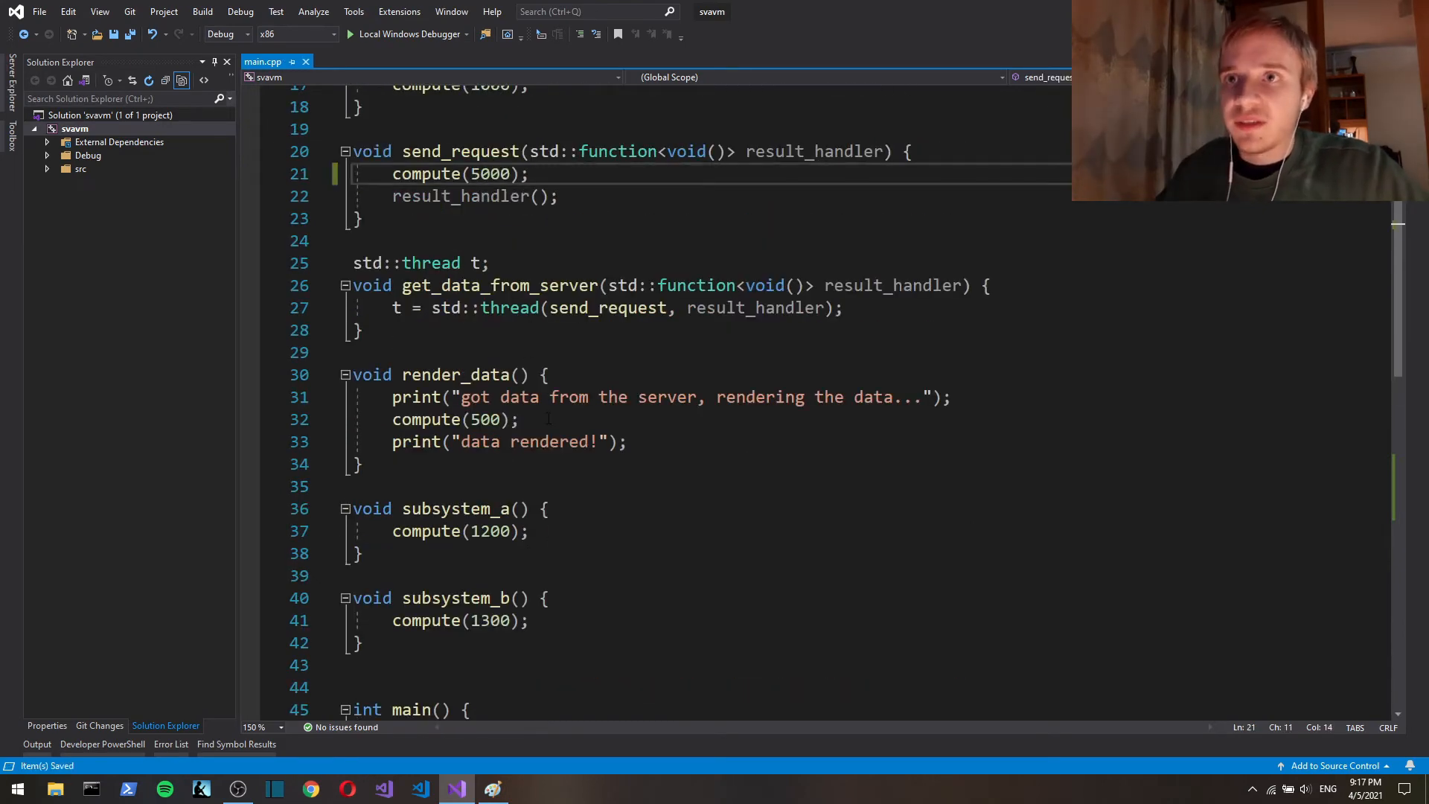
pyautogui.press('F7')
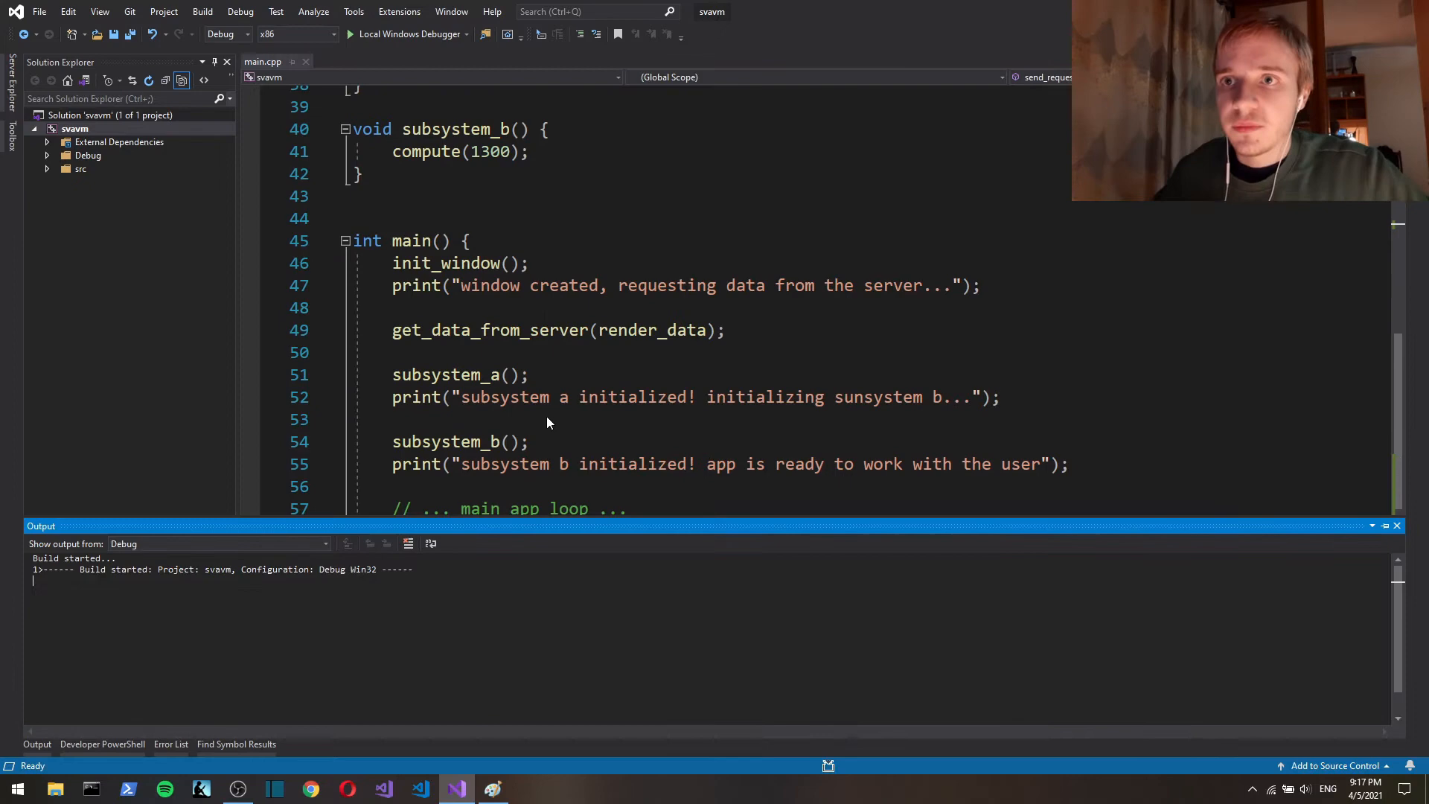
pyautogui.click(408, 34)
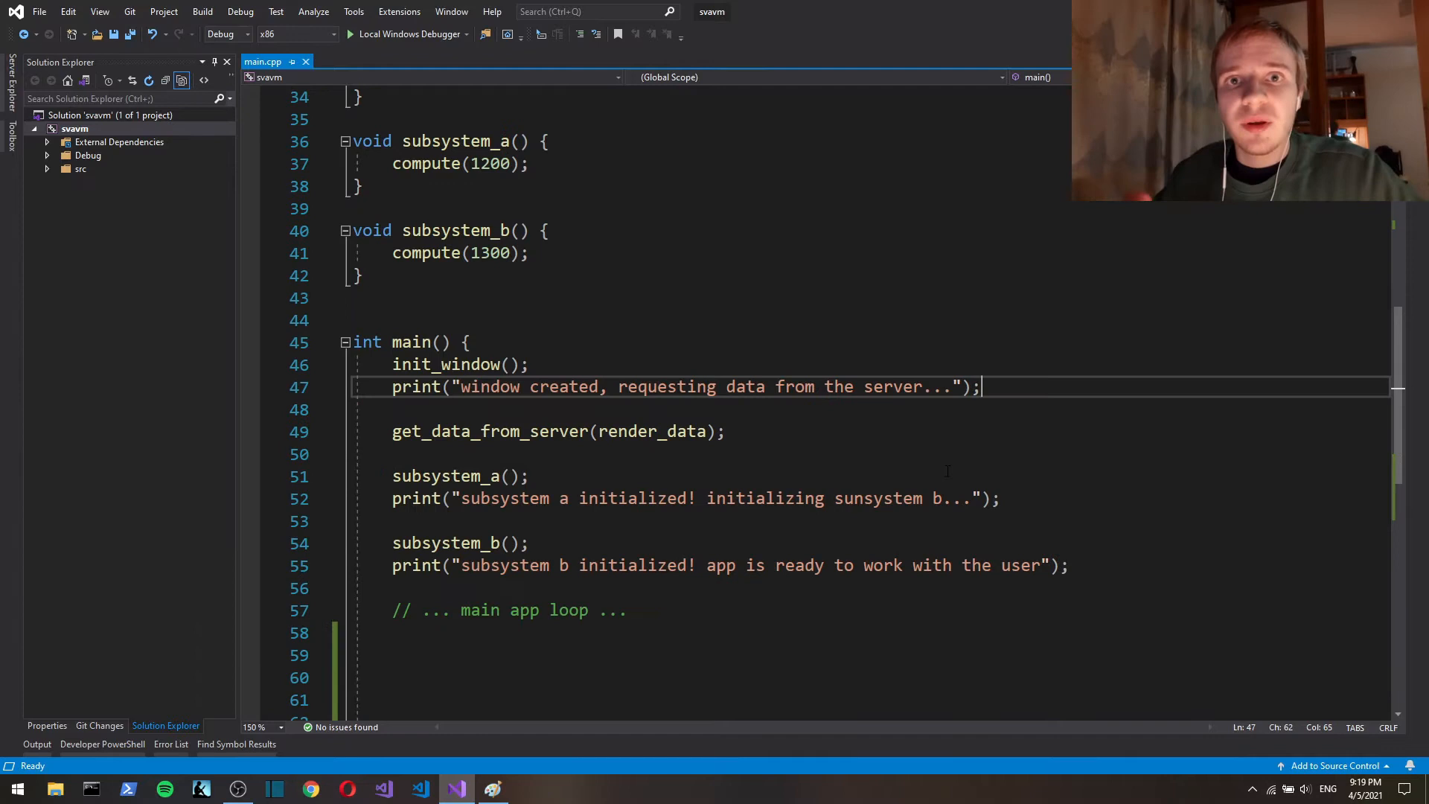
pyautogui.click(725, 432)
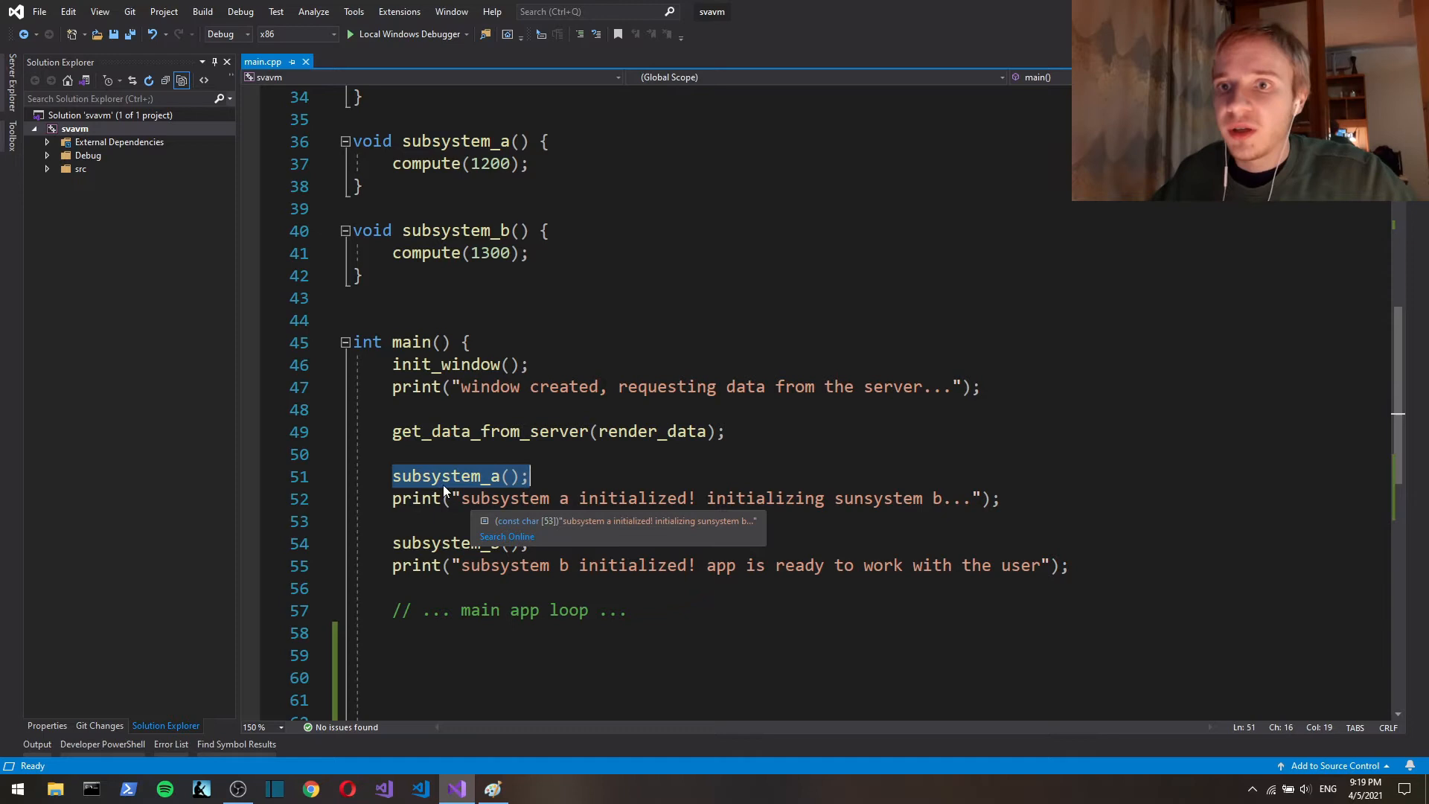
pyautogui.moveTo(596, 621)
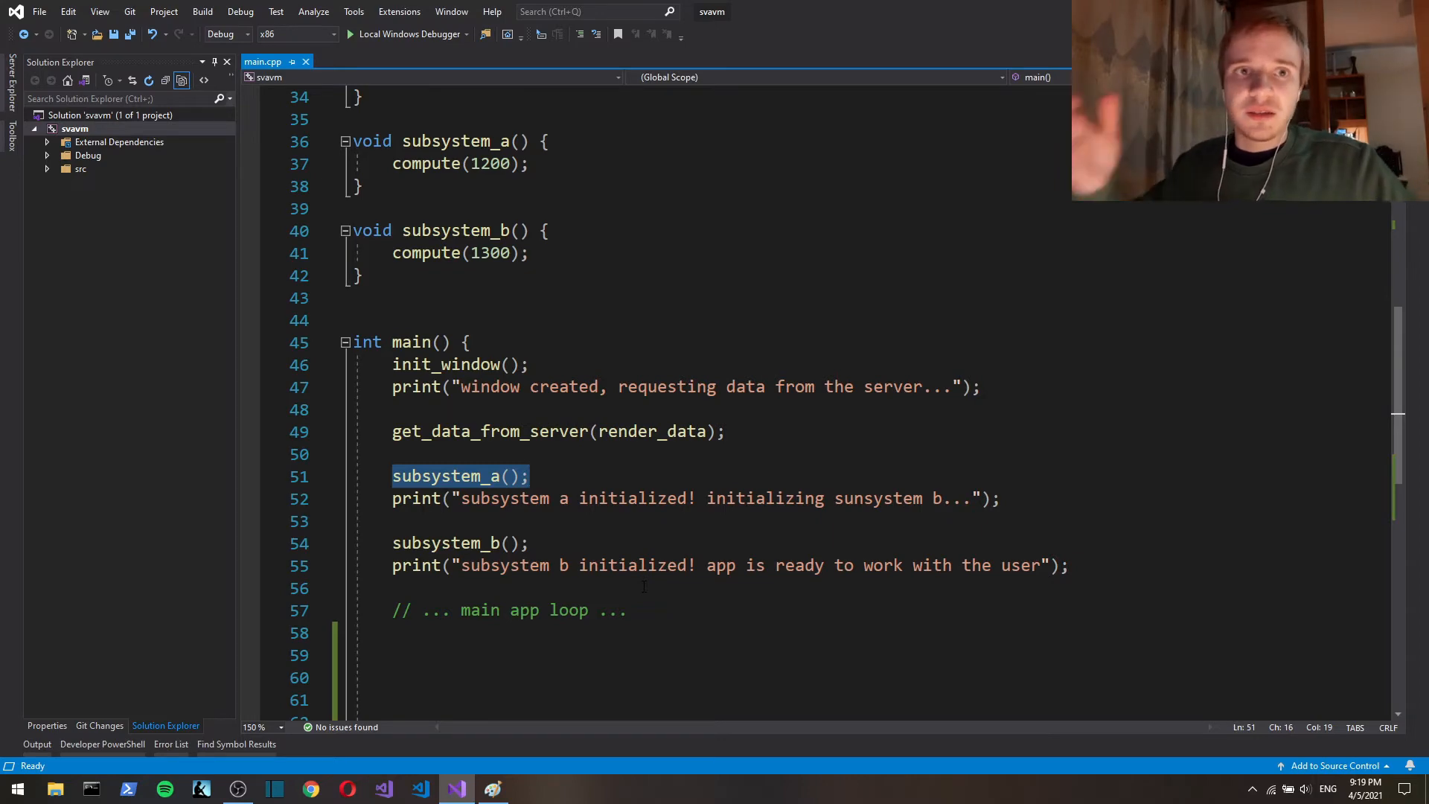
pyautogui.scroll(3)
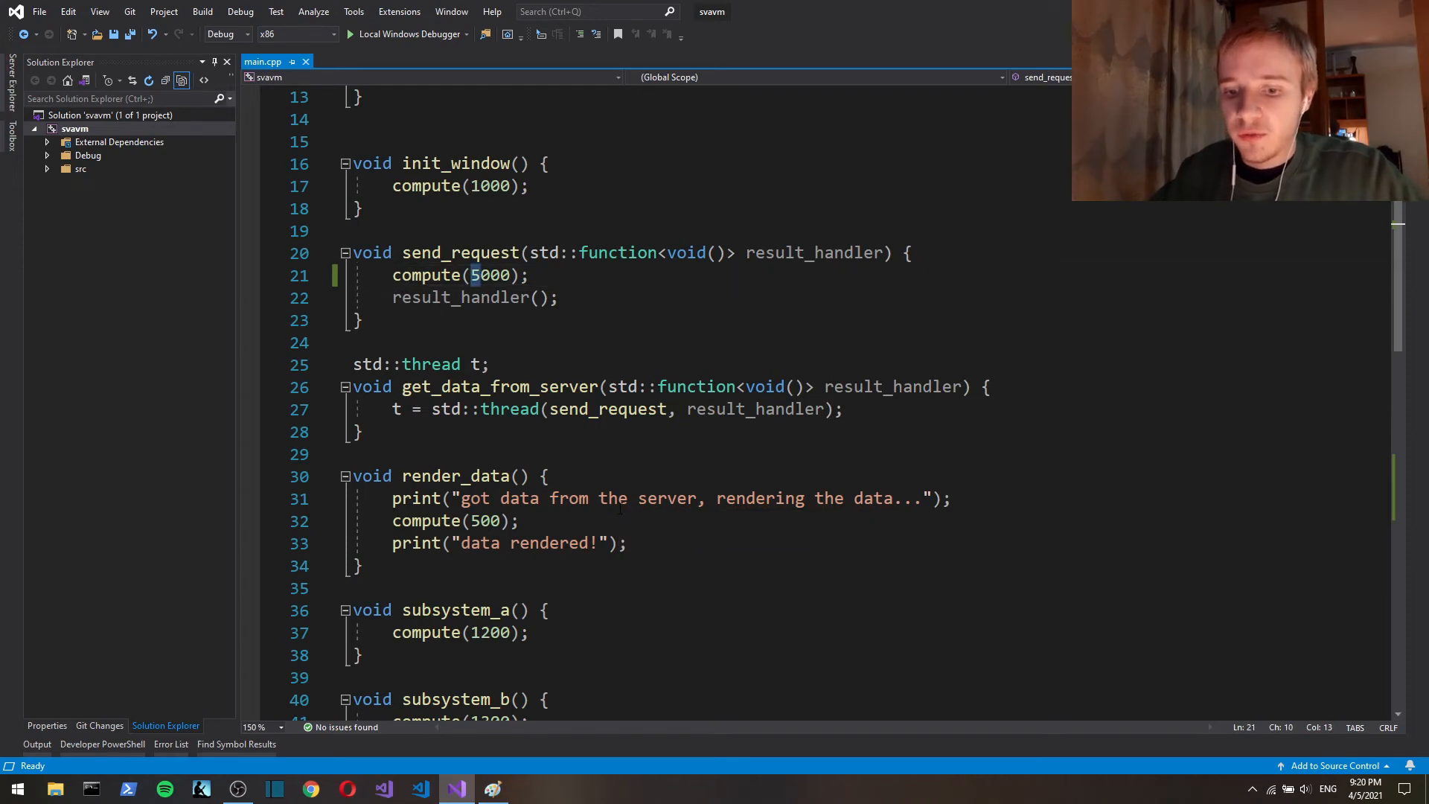
# Step: Change send_request's compute argument from 5000 to 1000
pyautogui.write('1000')
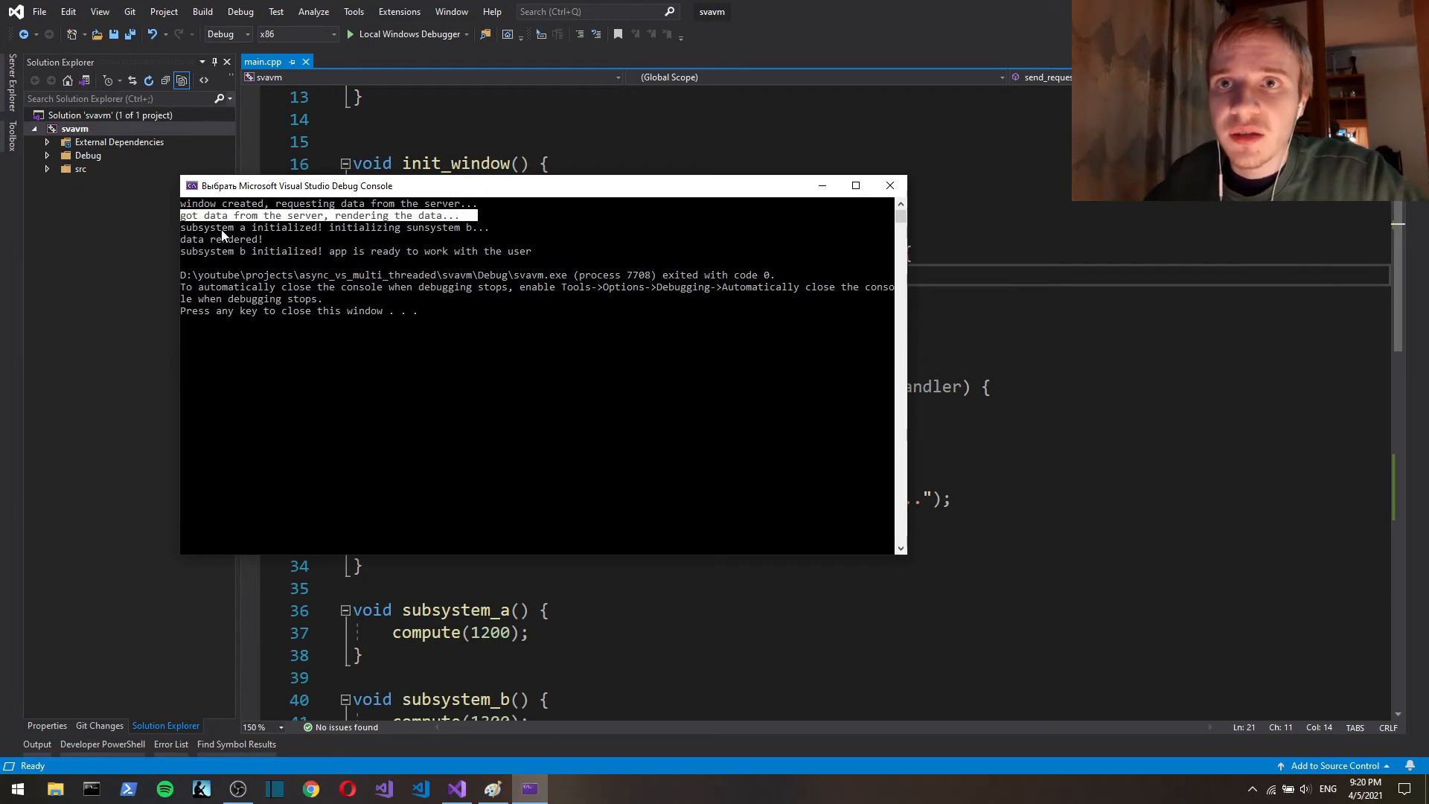
pyautogui.moveTo(250, 235)
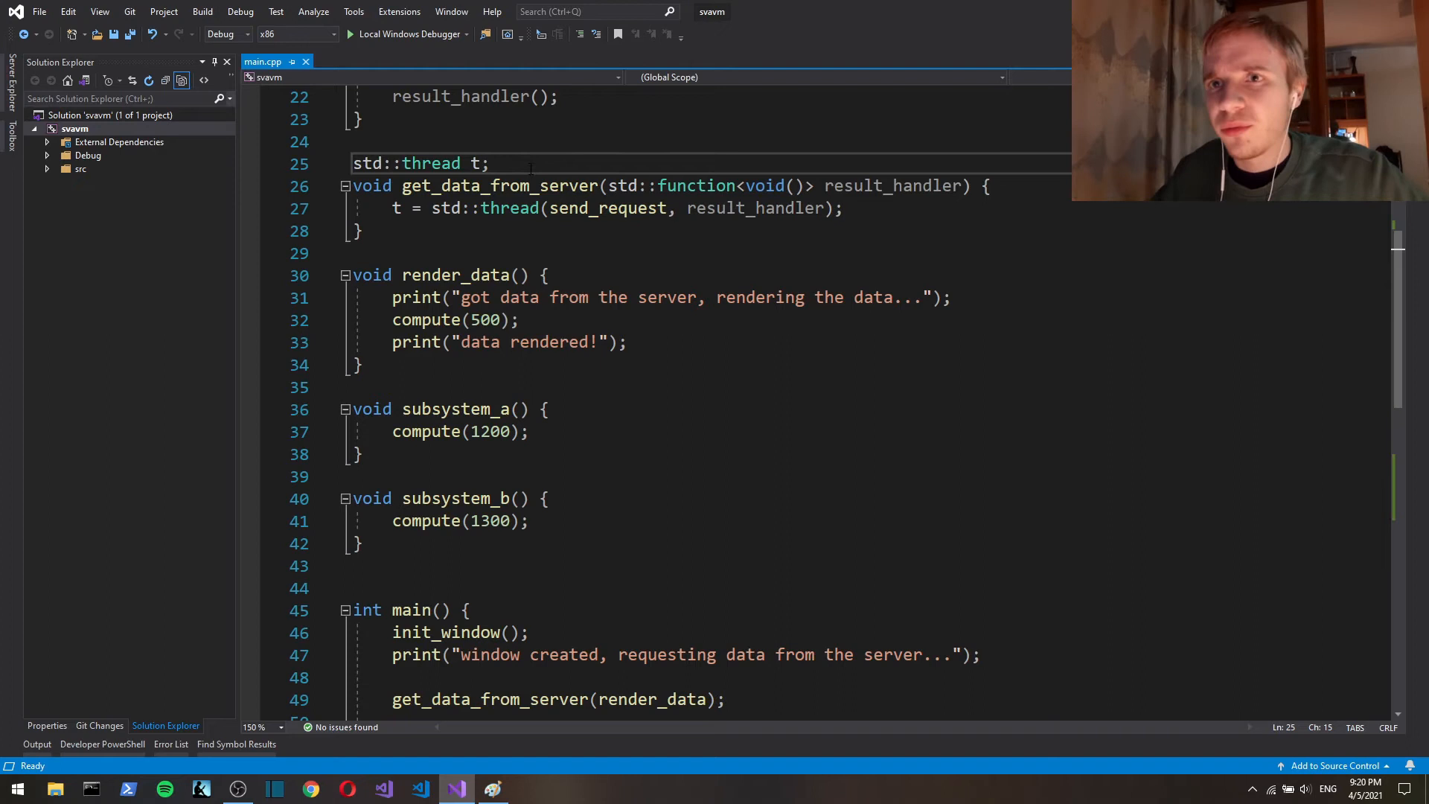
pyautogui.moveTo(607, 186); pyautogui.dragTo(923, 186)
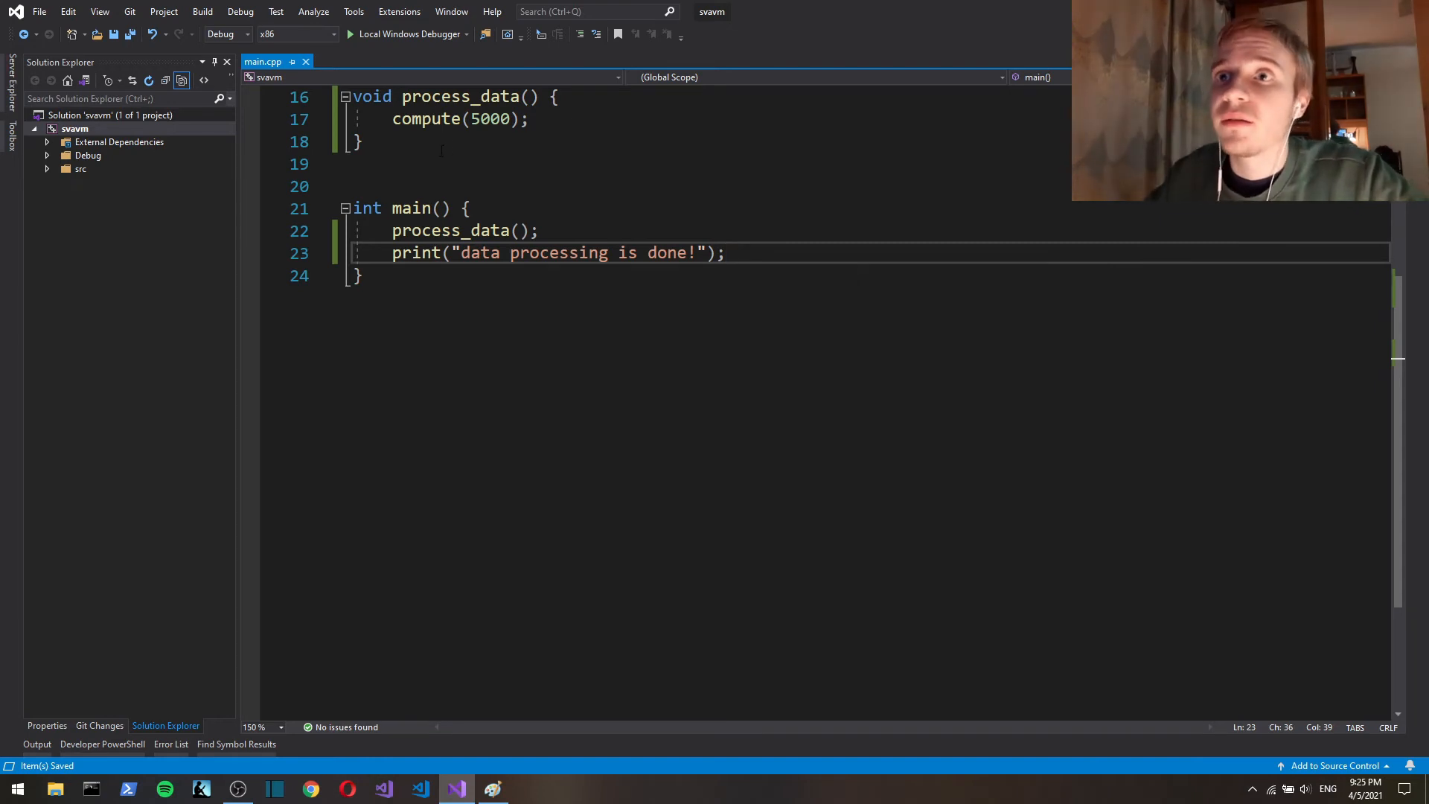
pyautogui.doubleClick(490, 119)
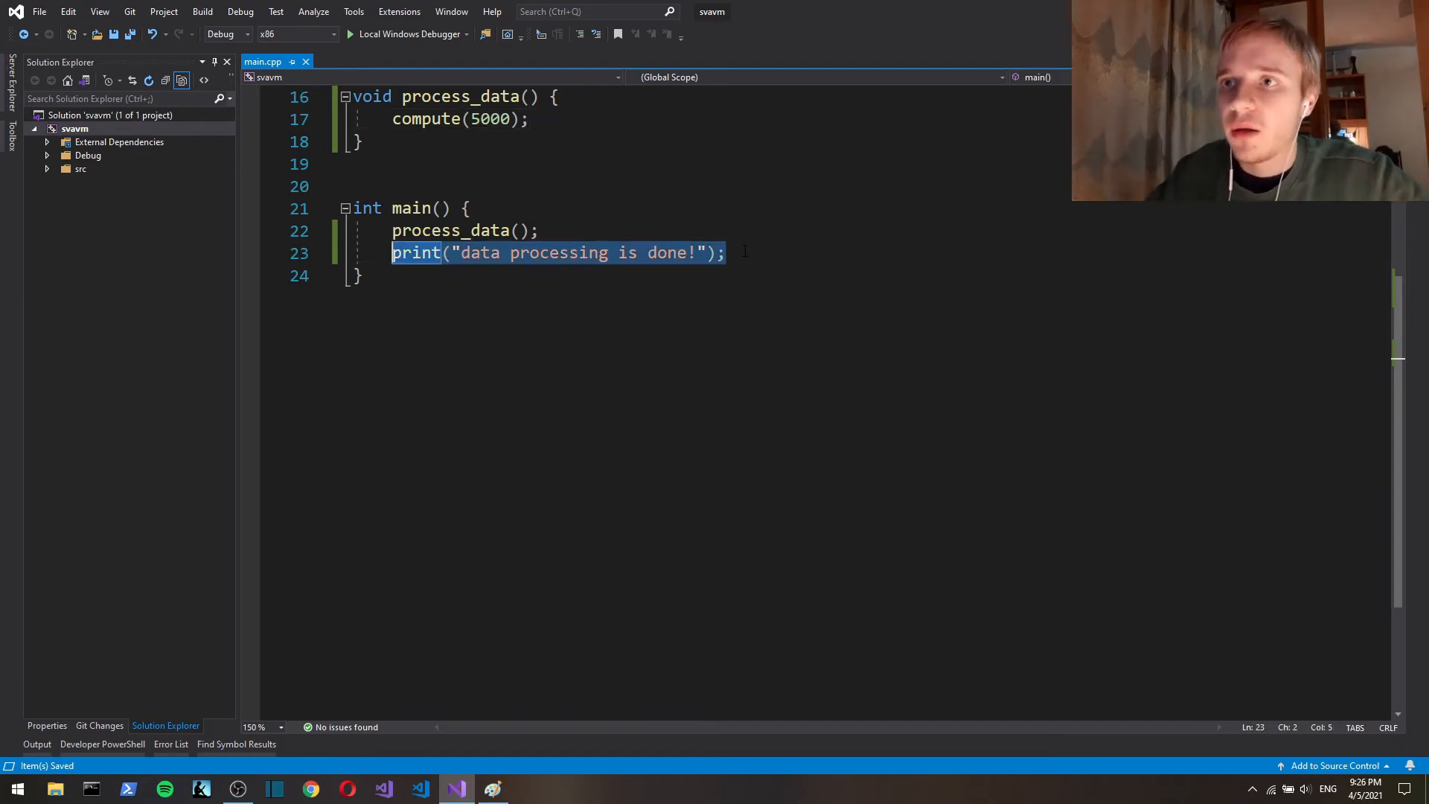
pyautogui.click(725, 253)
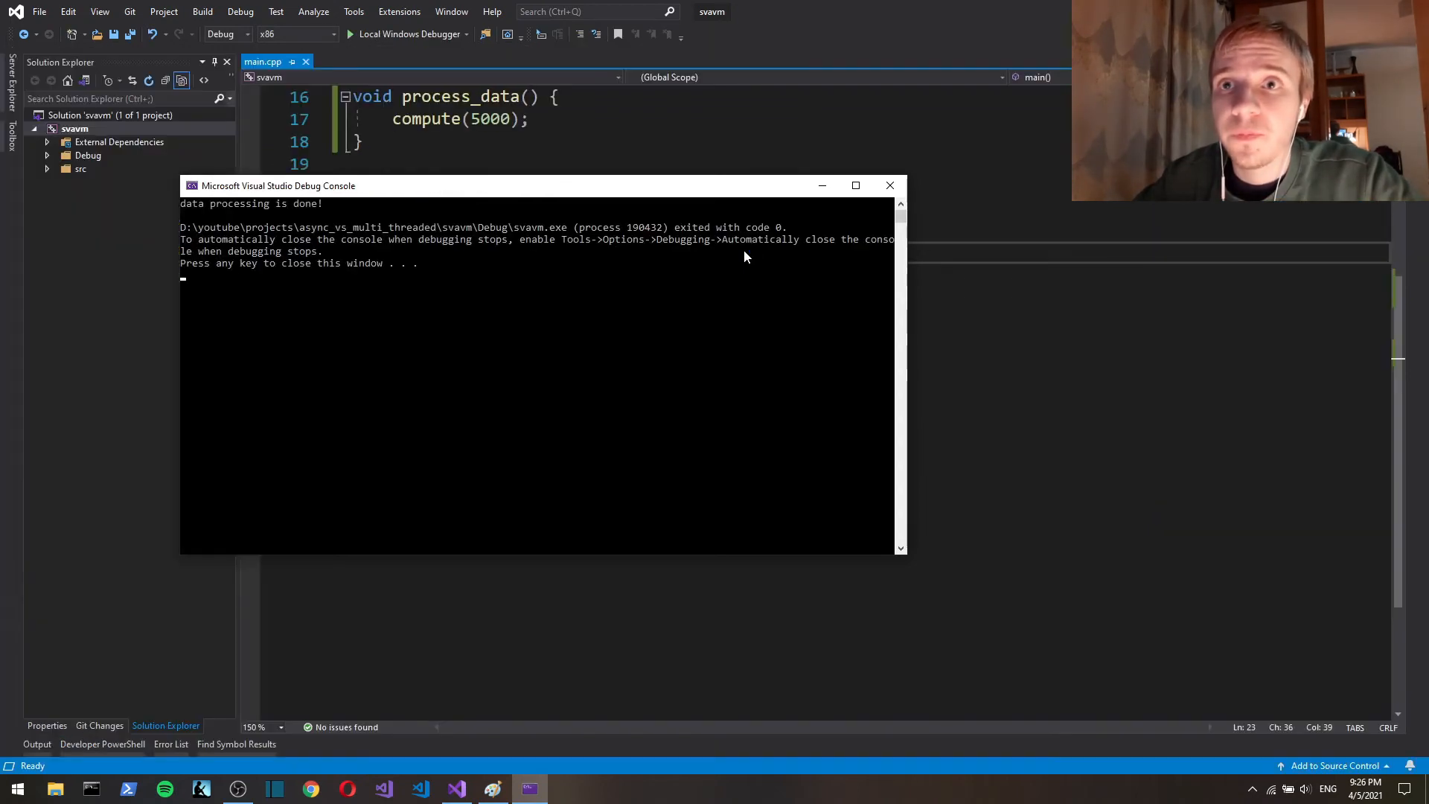
pyautogui.press('enter')
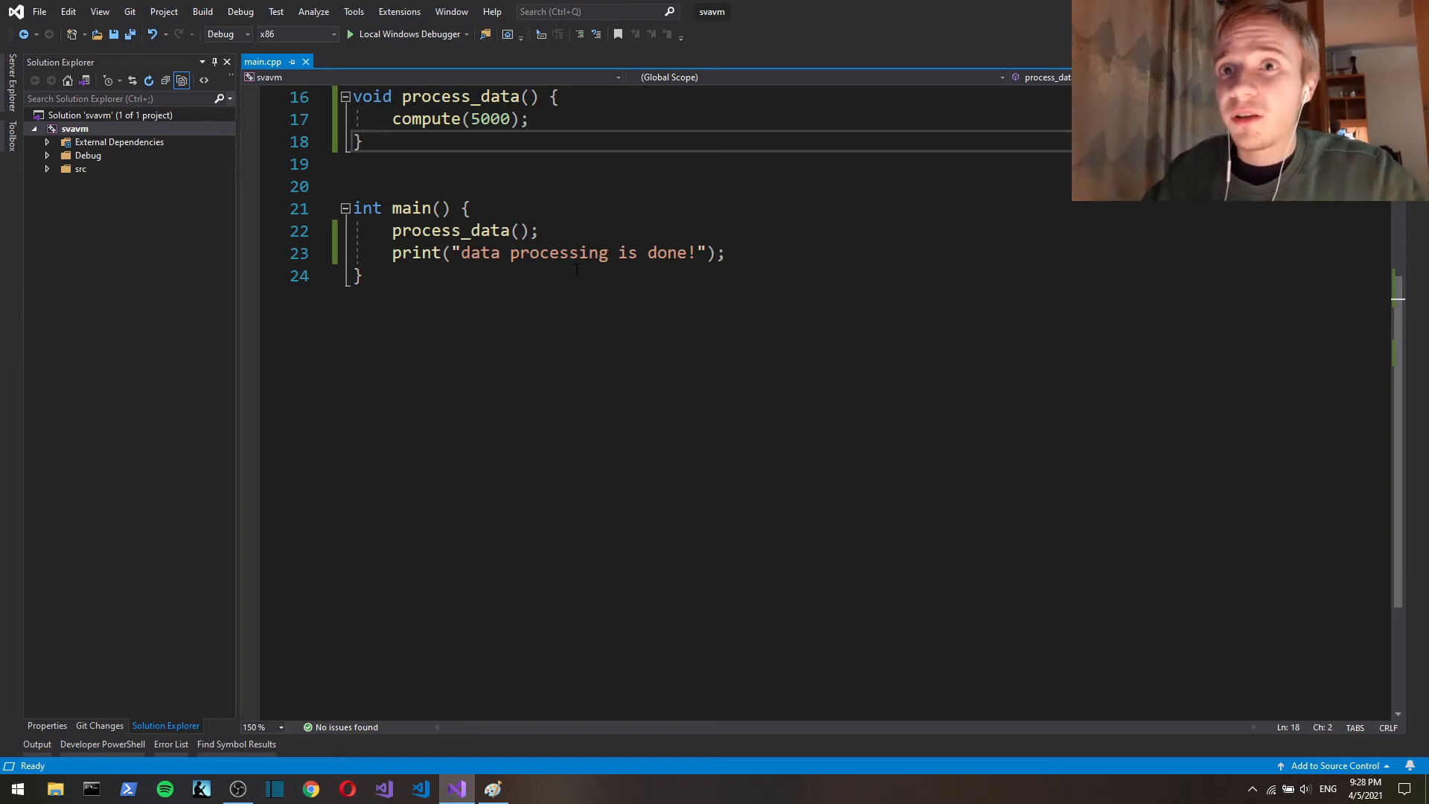
# Step: Rename process_data to process_data_chunk_1 with compute(5000) and copy it for duplication
pyautogui.write('10000')
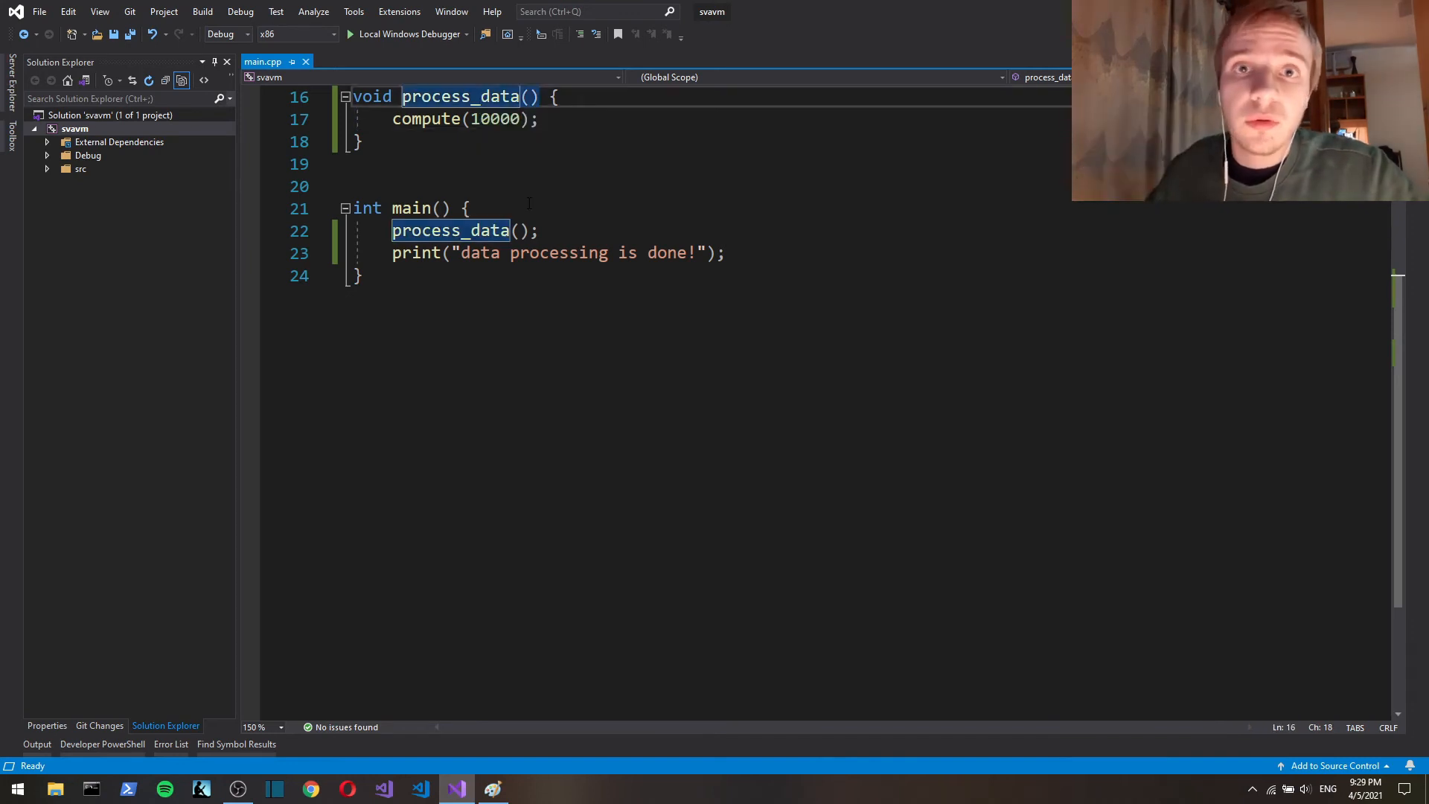
pyautogui.moveTo(494, 119)
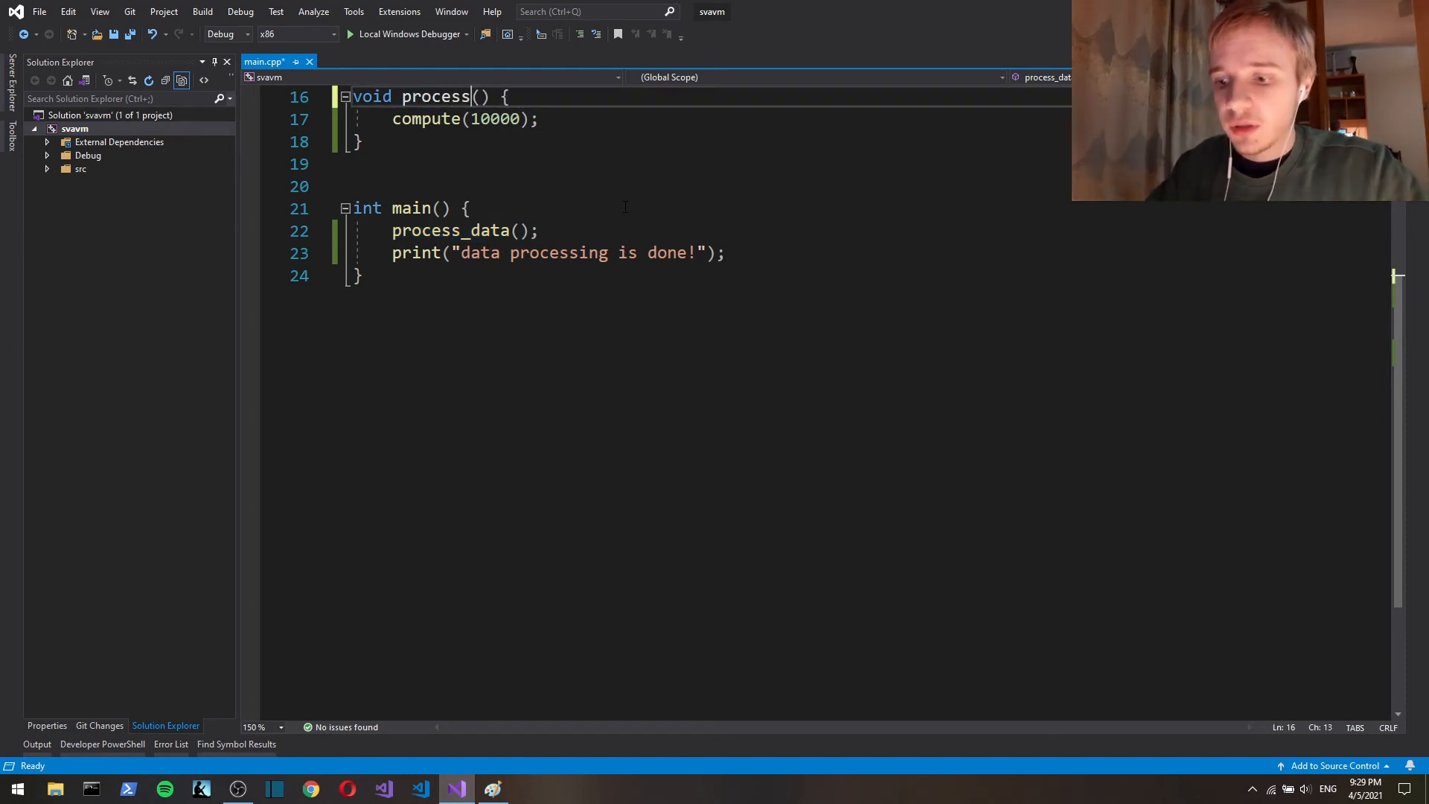
pyautogui.write('_data_chi')
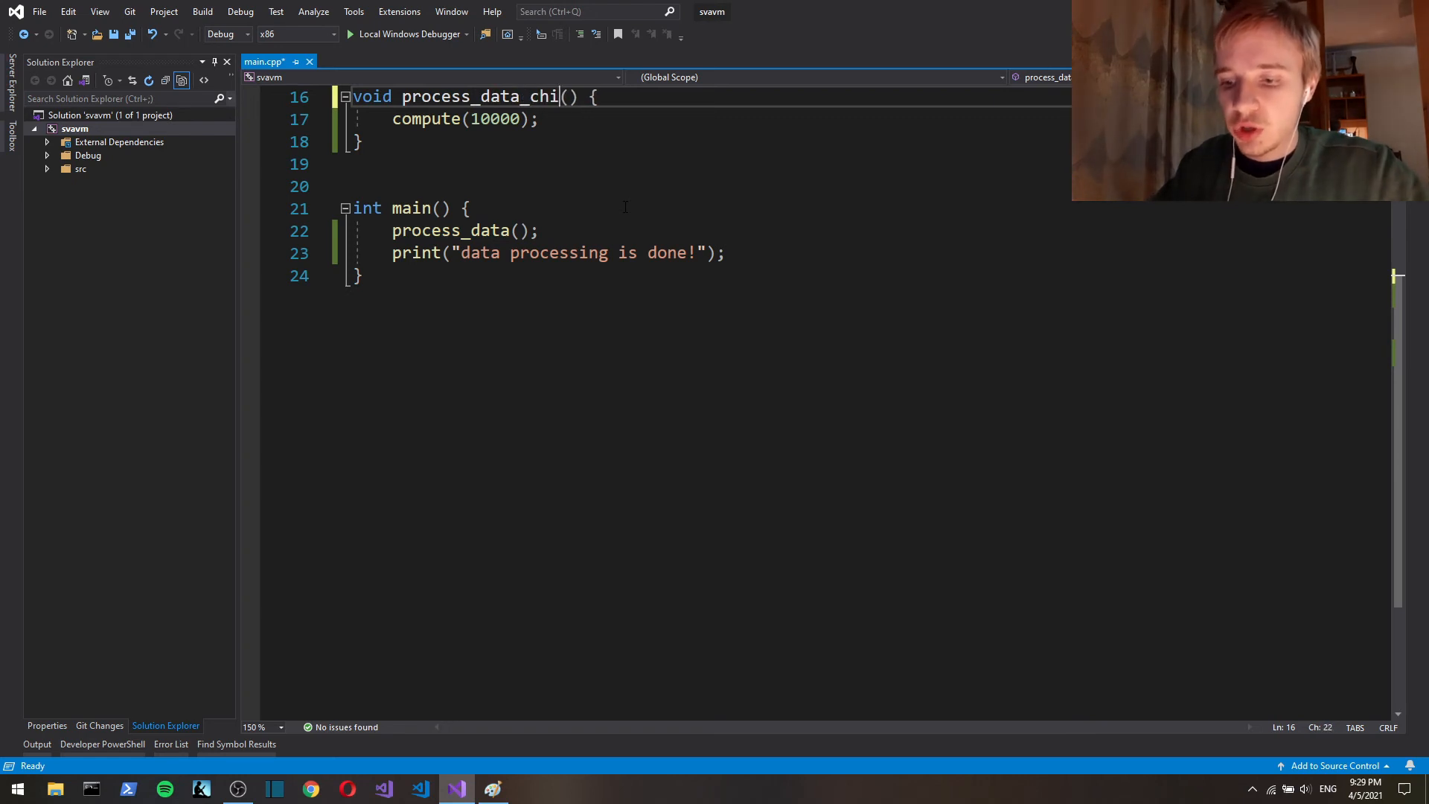
pyautogui.write('uck')
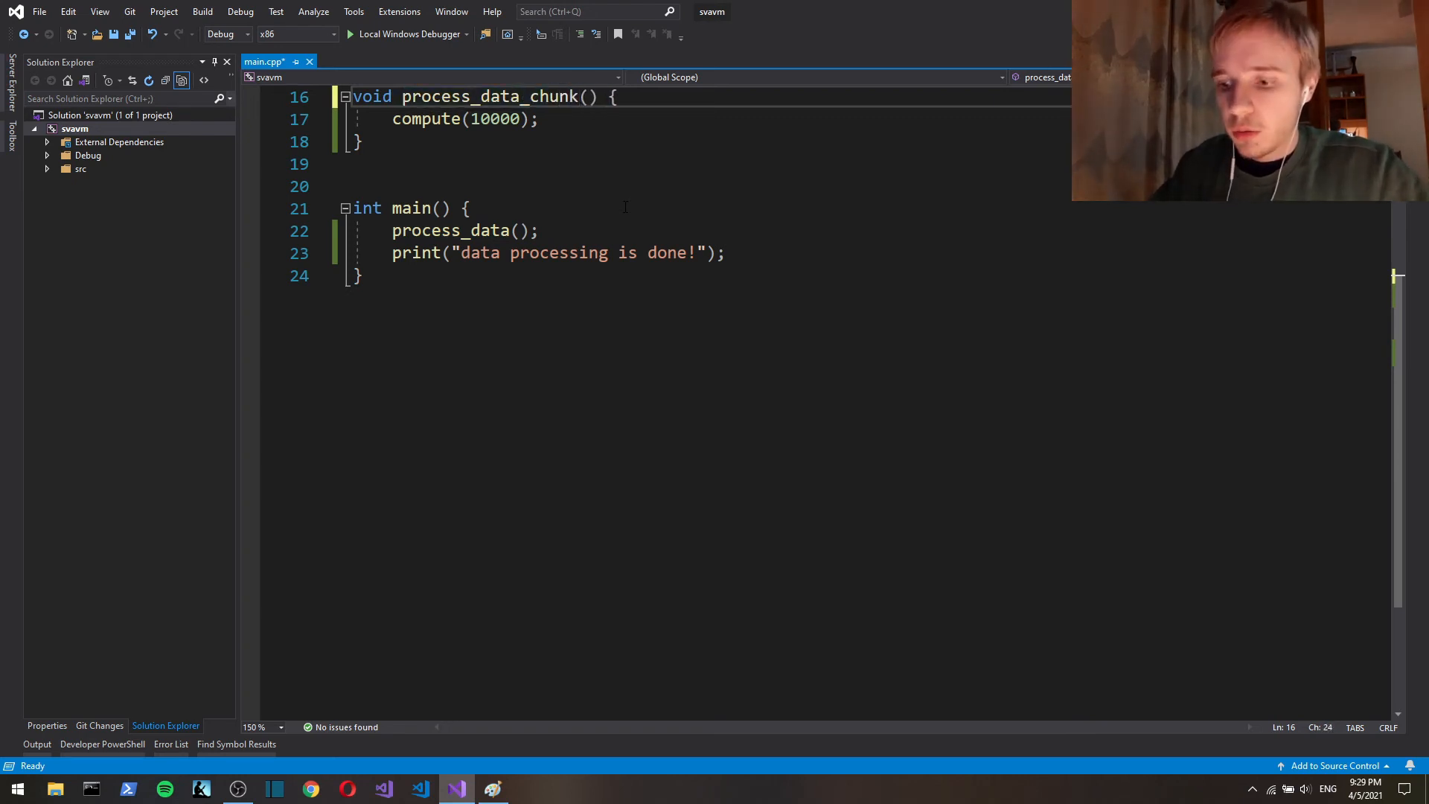
pyautogui.write('_1')
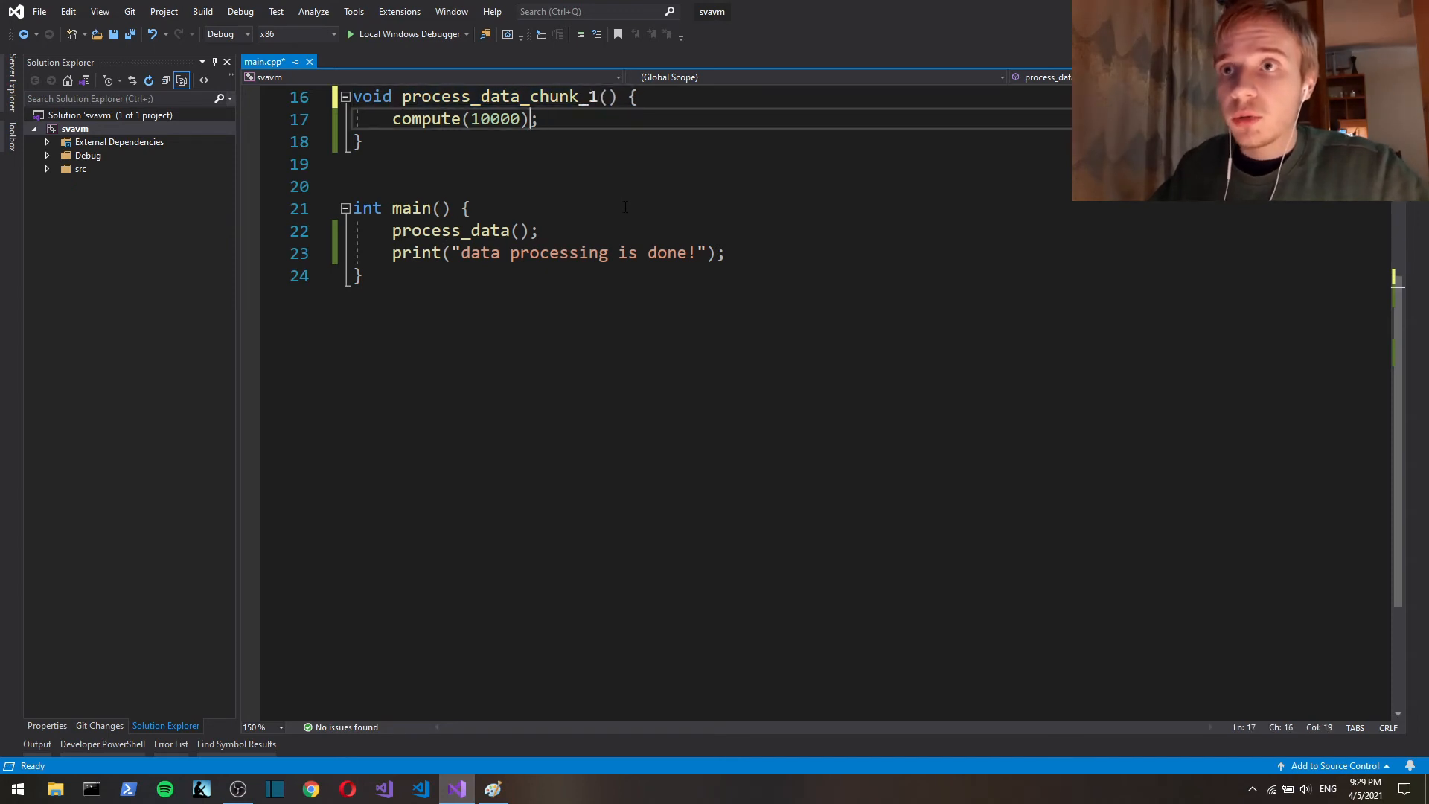
pyautogui.write('500')
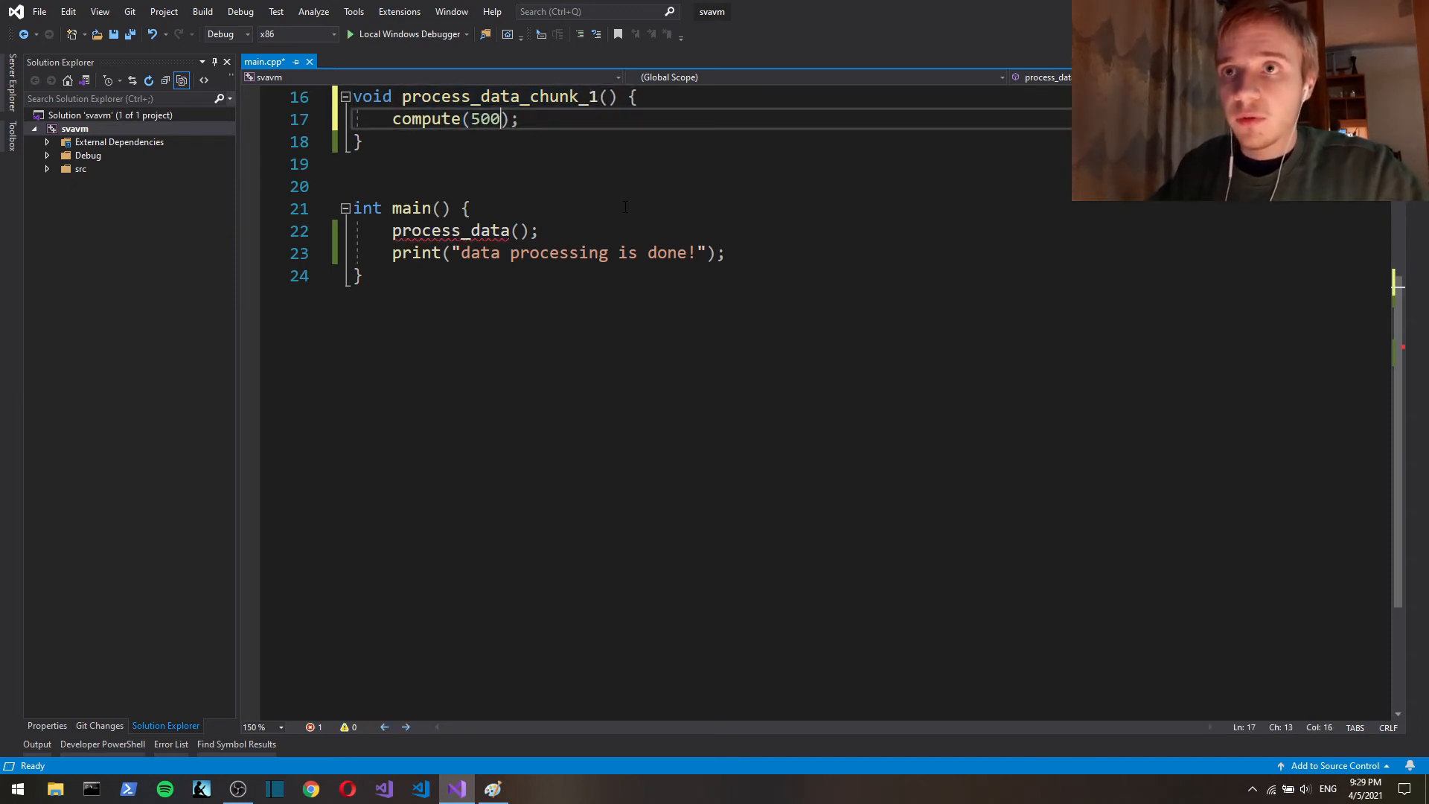
pyautogui.write('0')
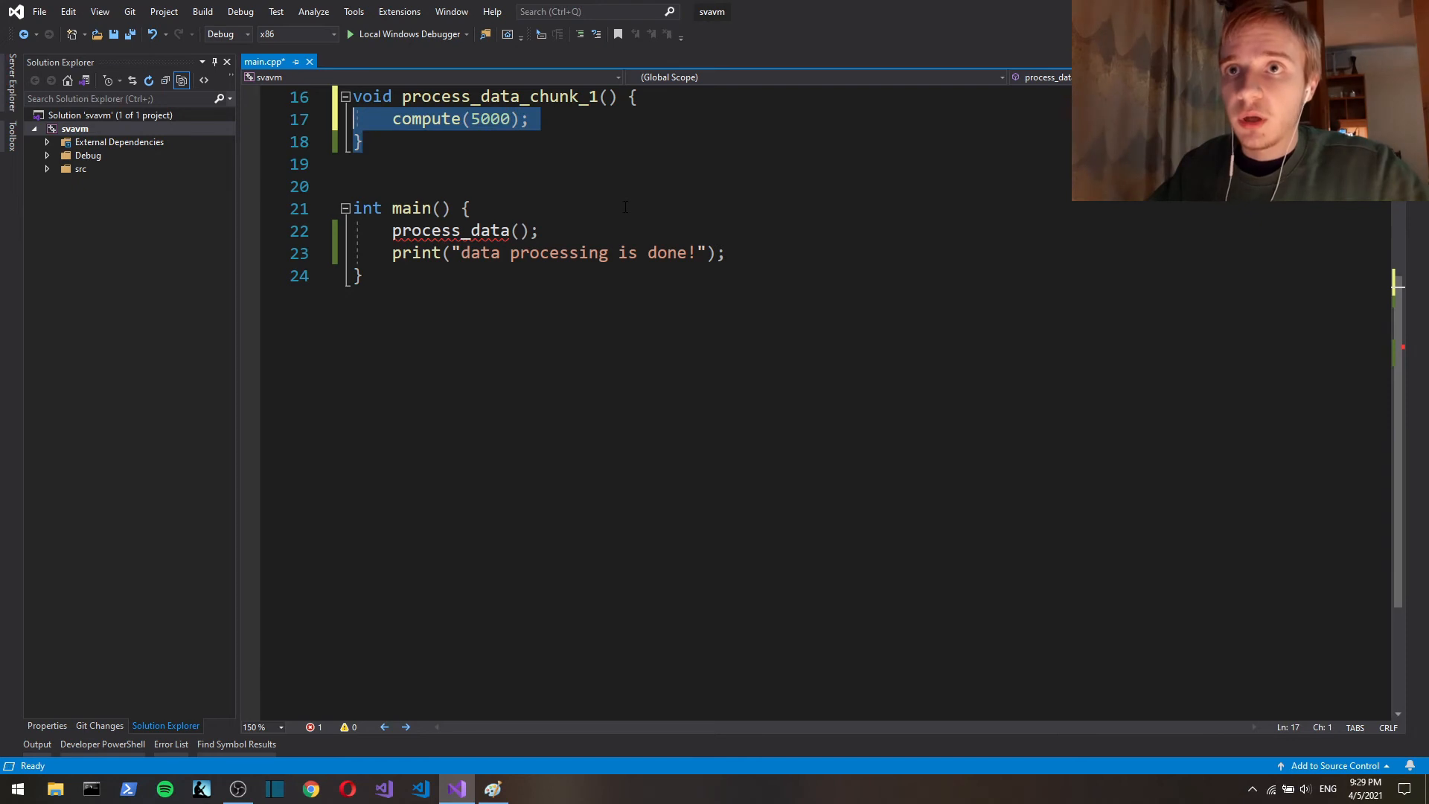
pyautogui.press('enter')
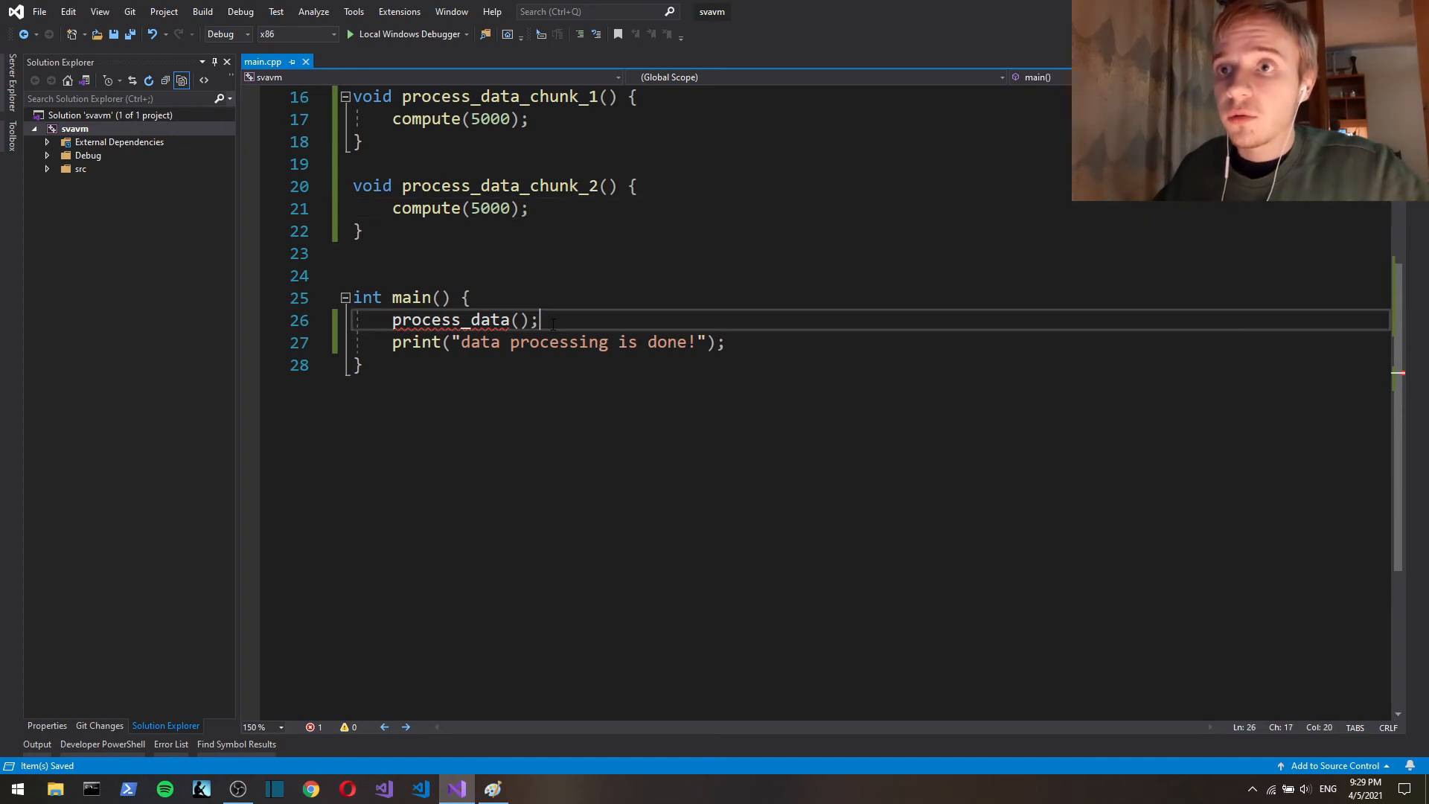
# Step: Start std::thread t1(process_data_chunk_1) and t2(process_data_chunk_2) in main and save
pyautogui.write('s')
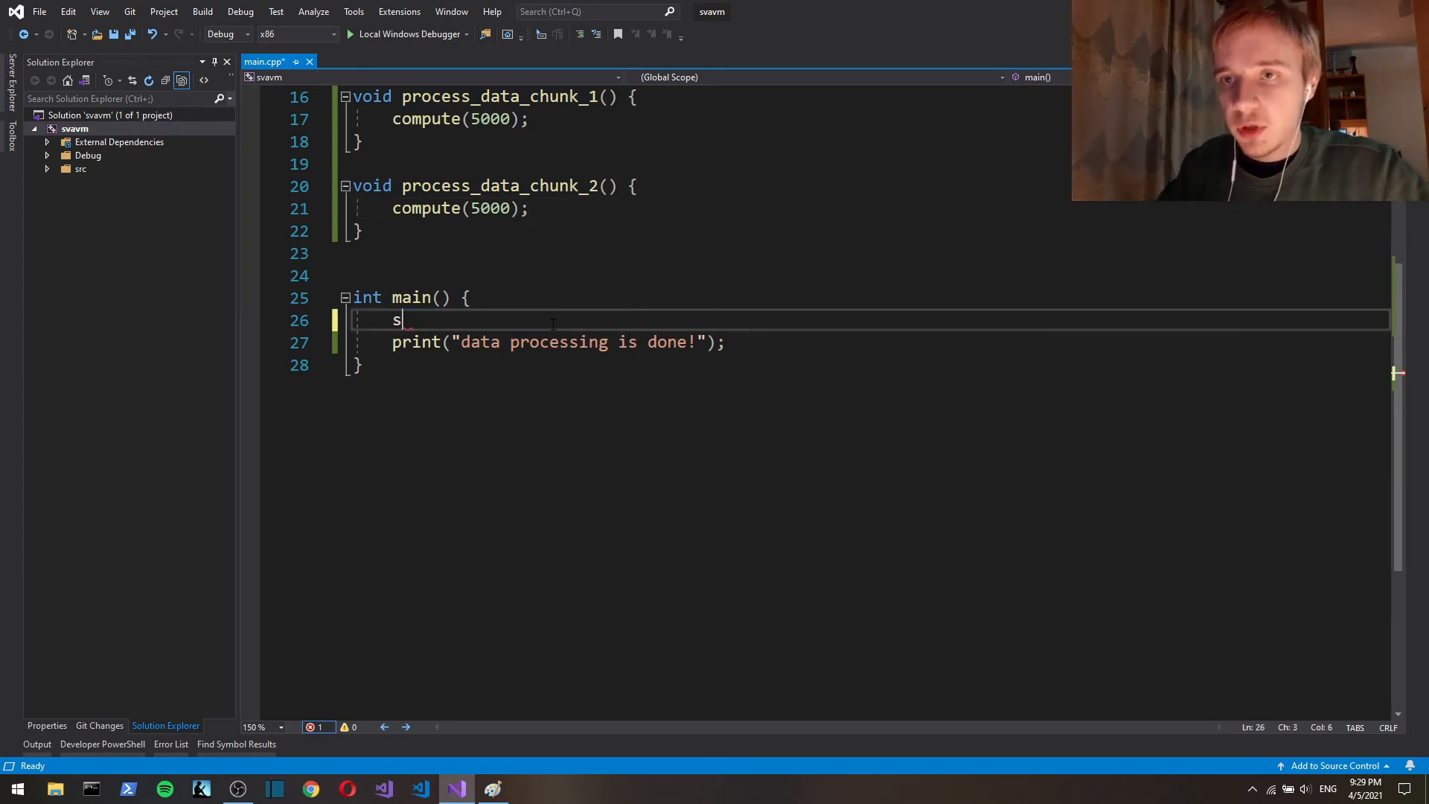
pyautogui.write('td::strhr')
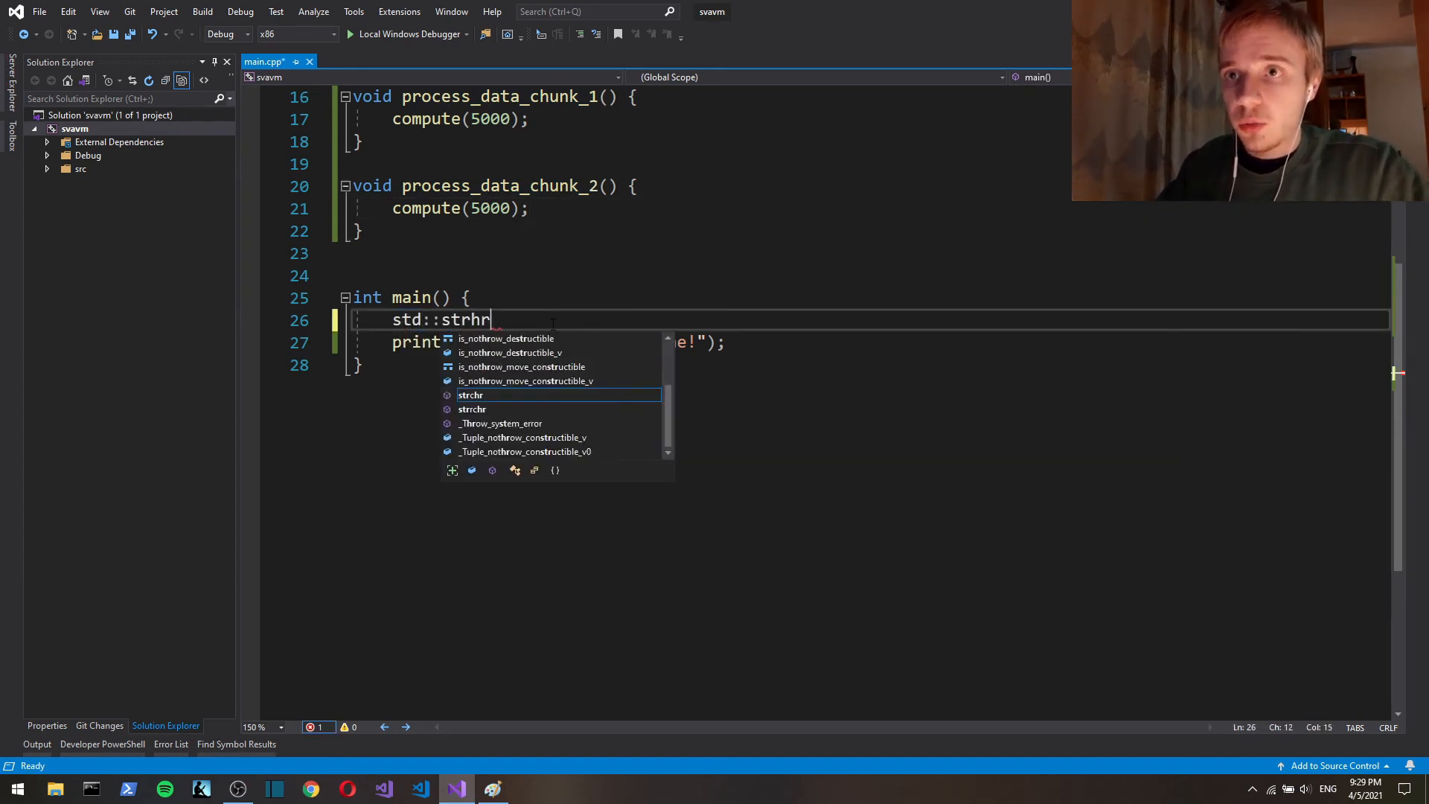
pyautogui.write('thread();')
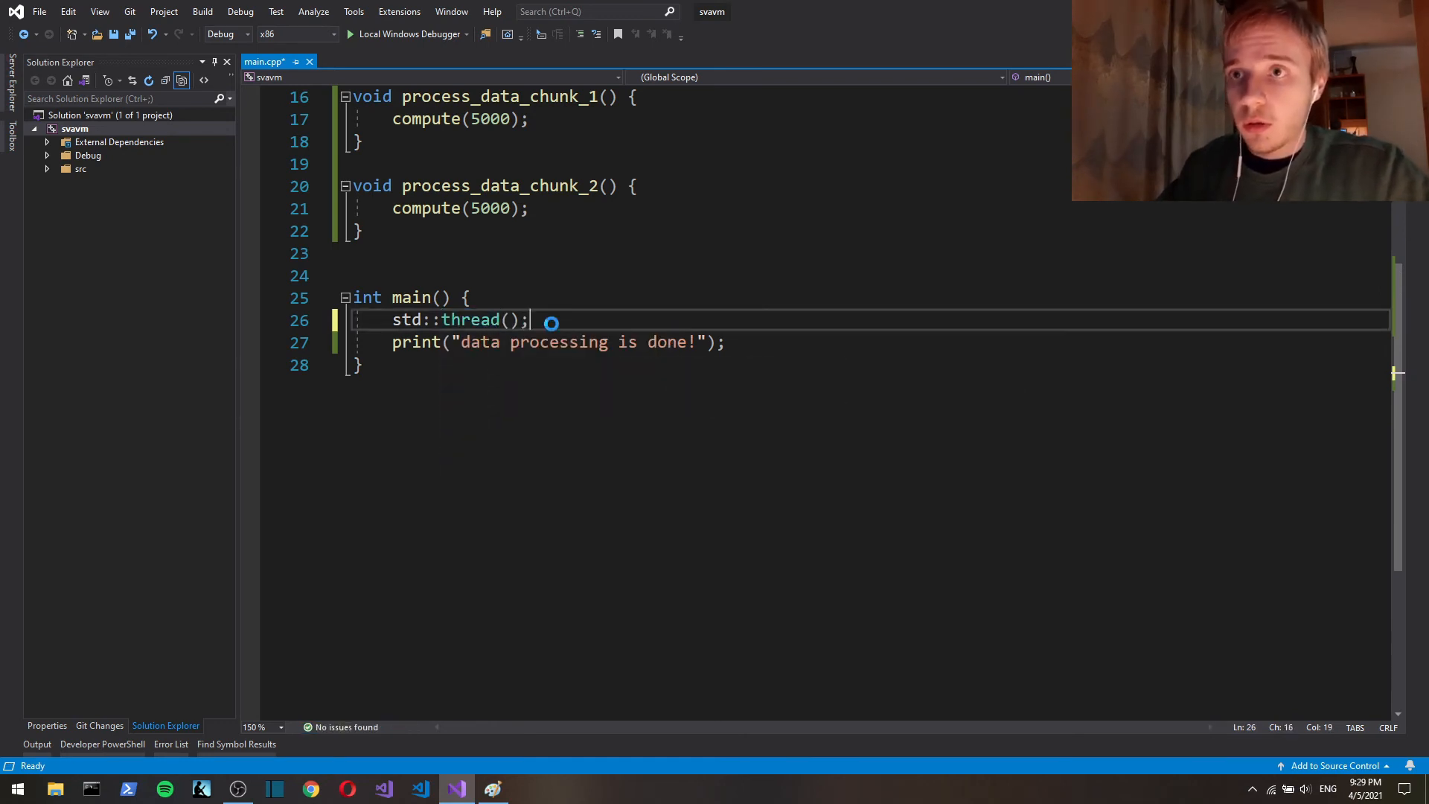
pyautogui.press('ctrl+s')
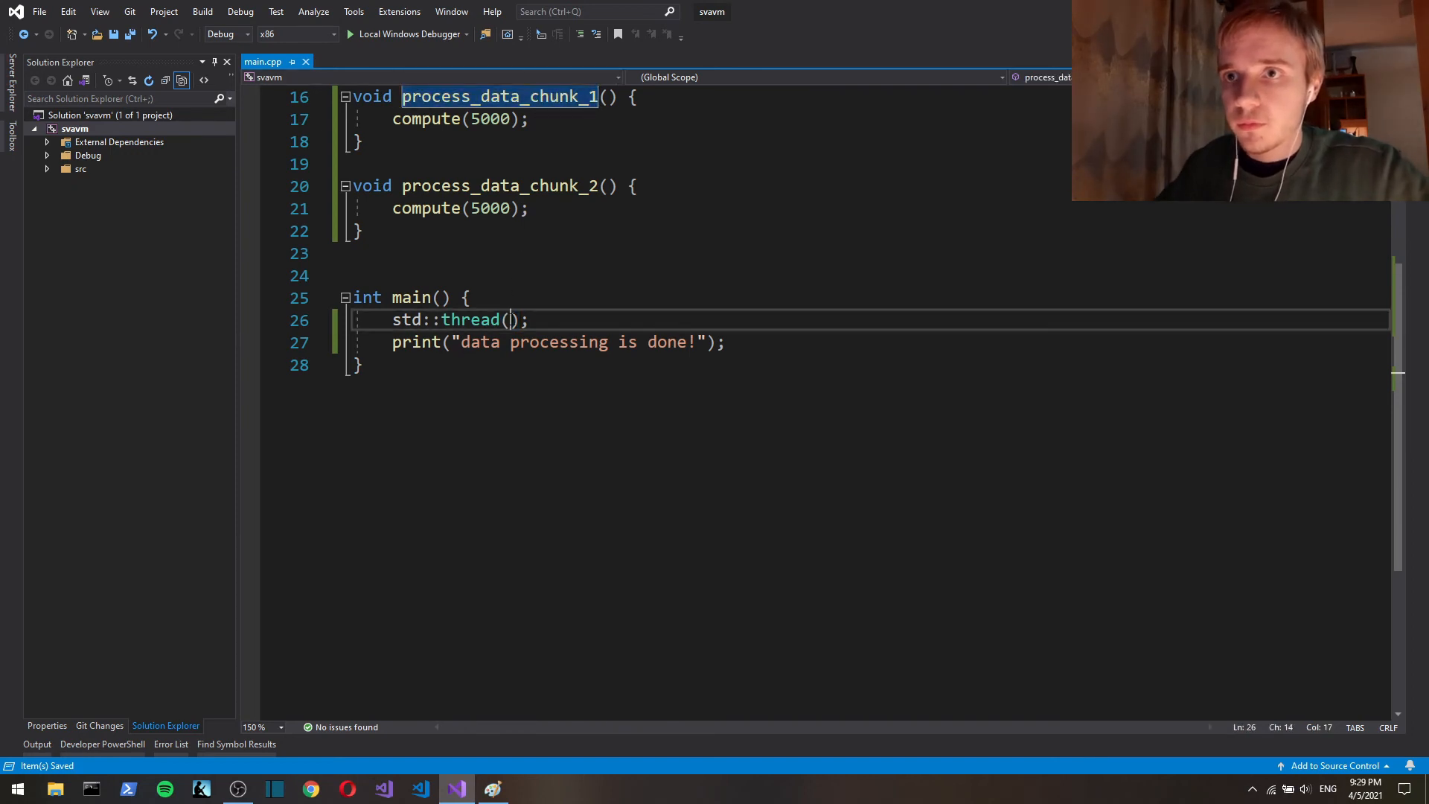
pyautogui.write('process_data_chunk_1')
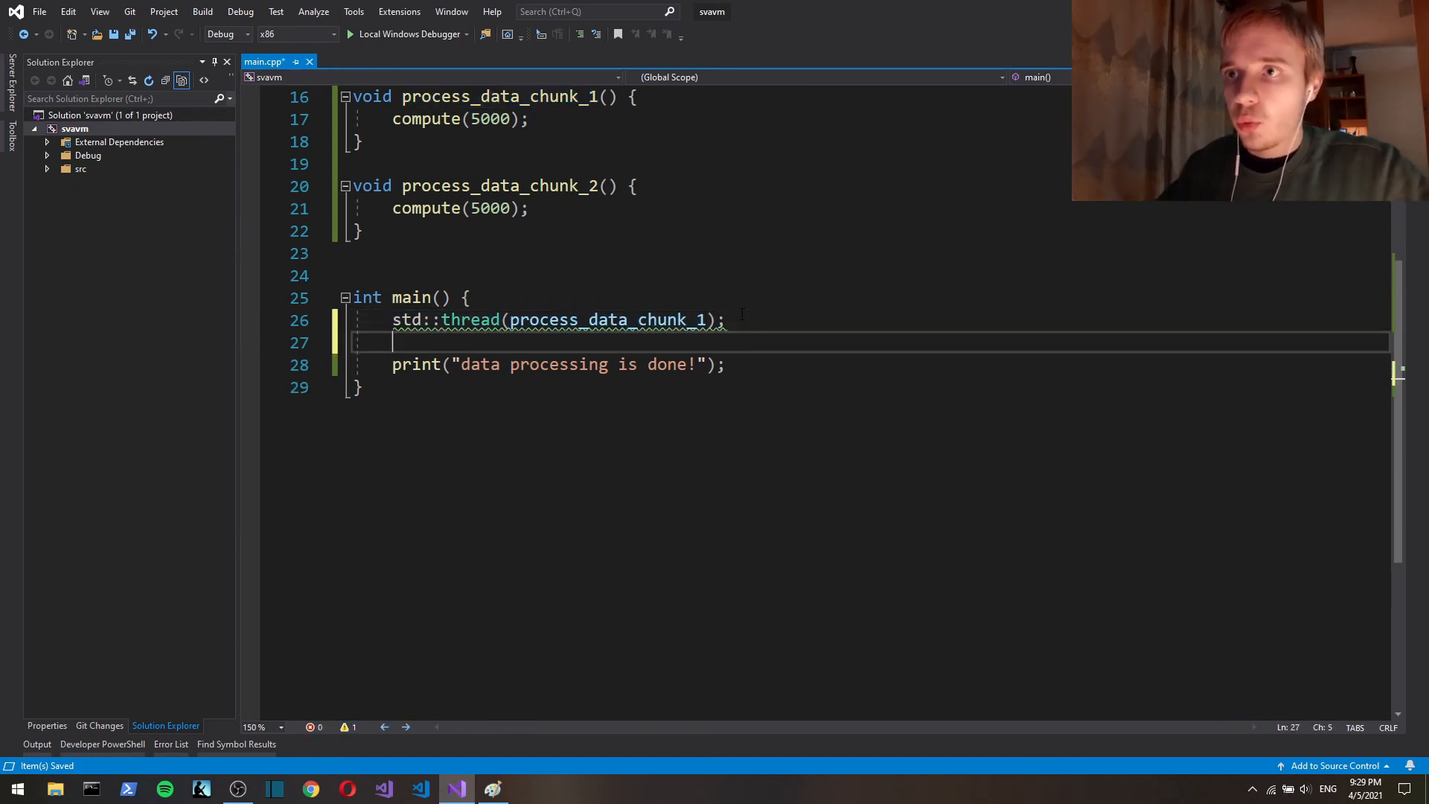
pyautogui.write('std::thread(process_data_chunk_1);')
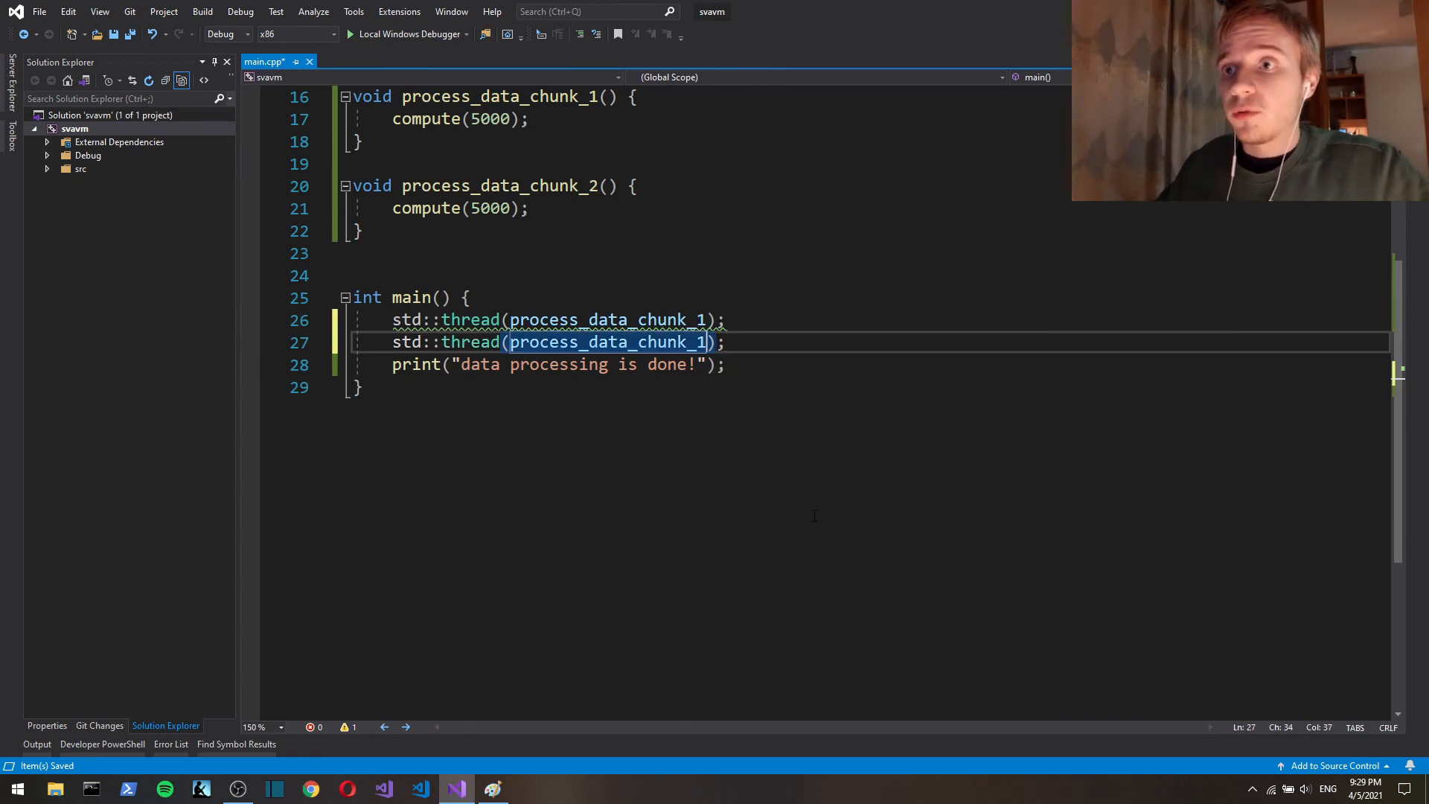
pyautogui.write('2')
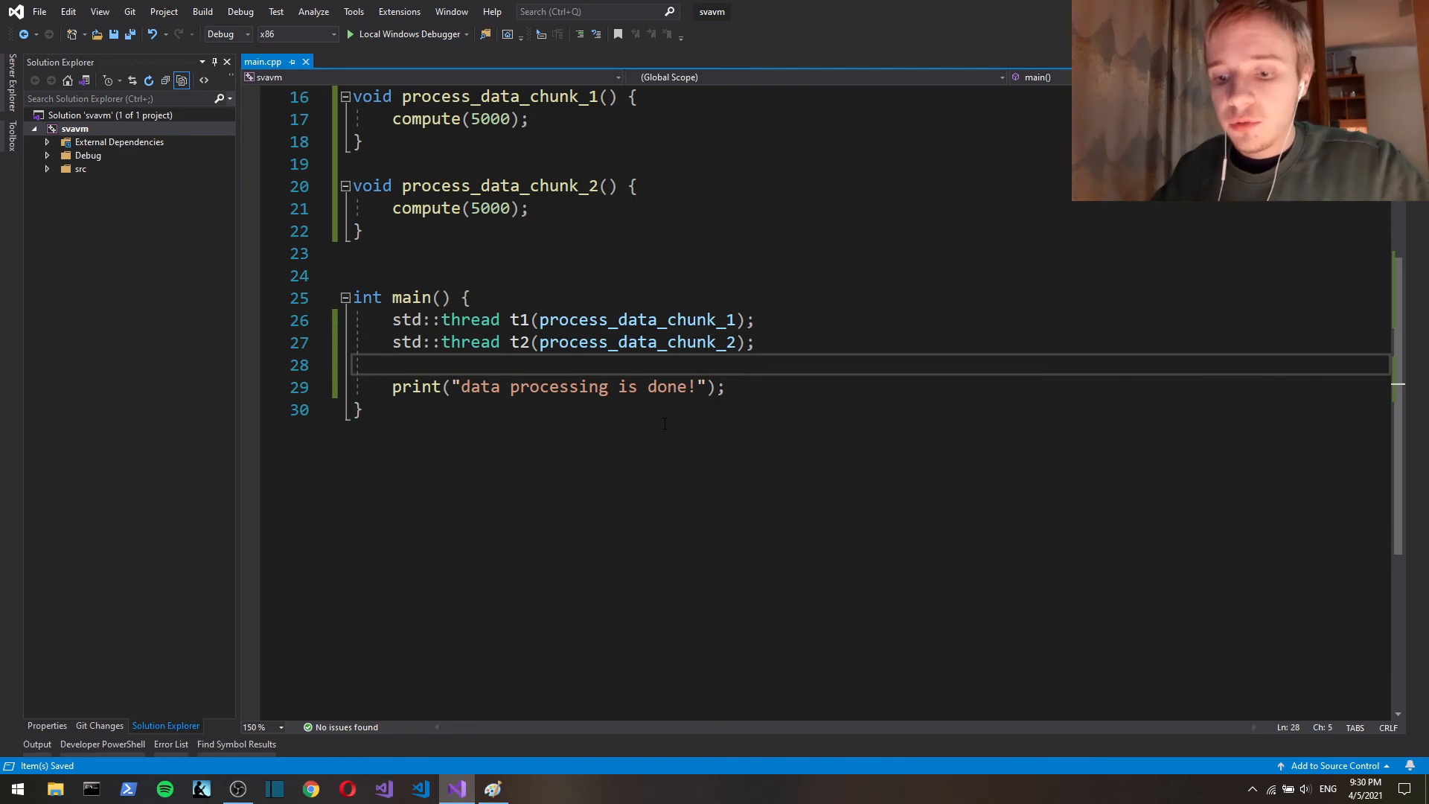
# Step: Add t1.join() and t2.join() before the done message
pyautogui.write('t1')
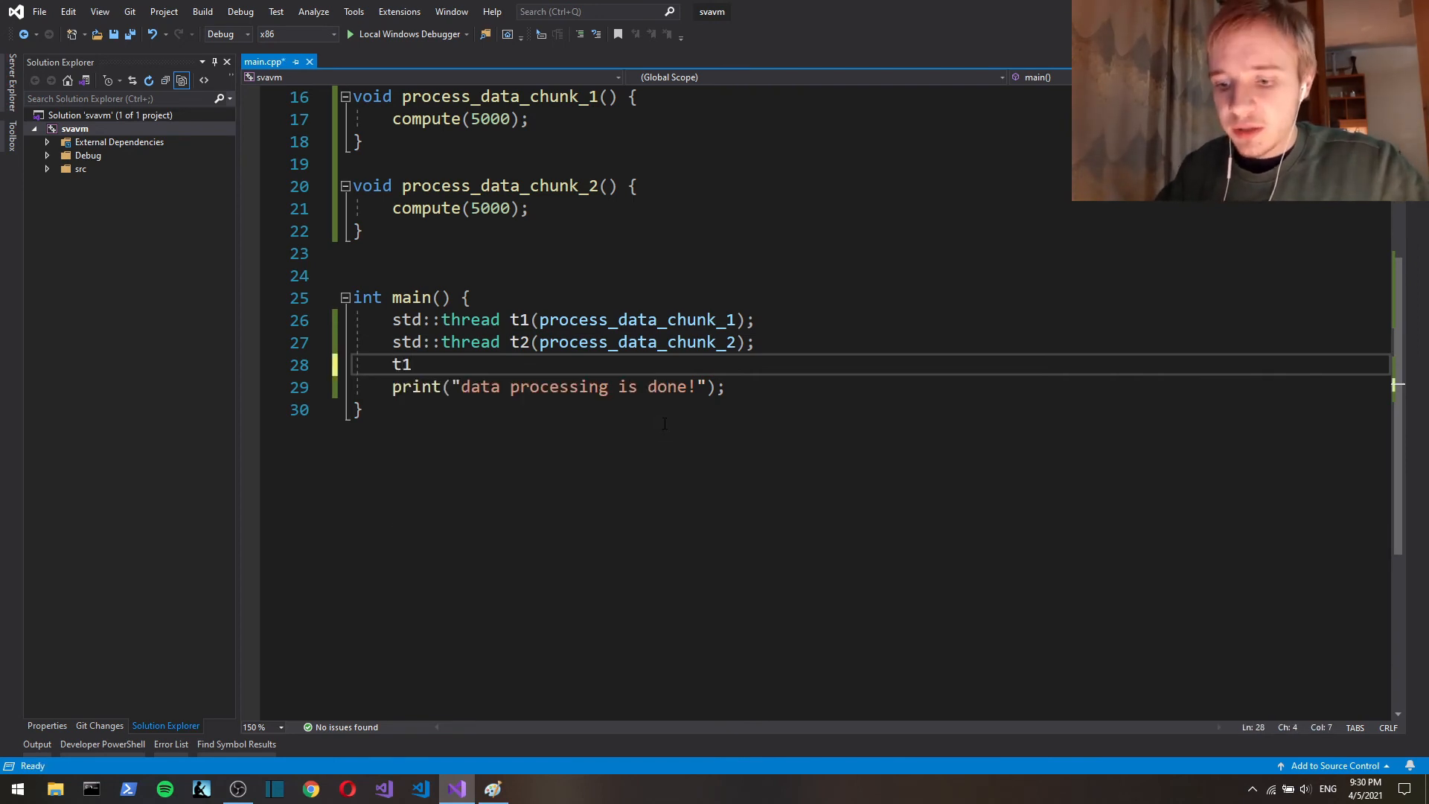
pyautogui.write('.join();')
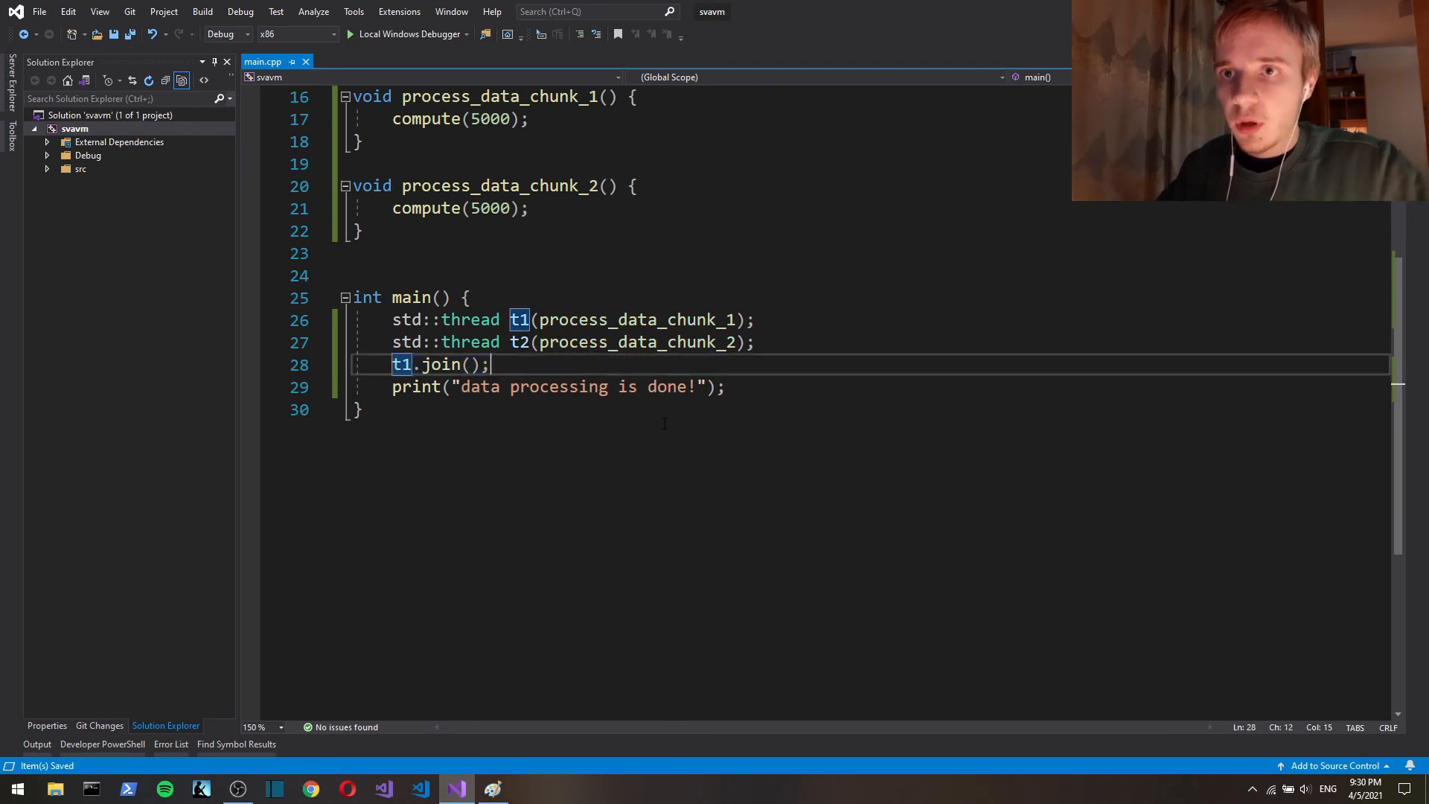
pyautogui.write('t.join();')
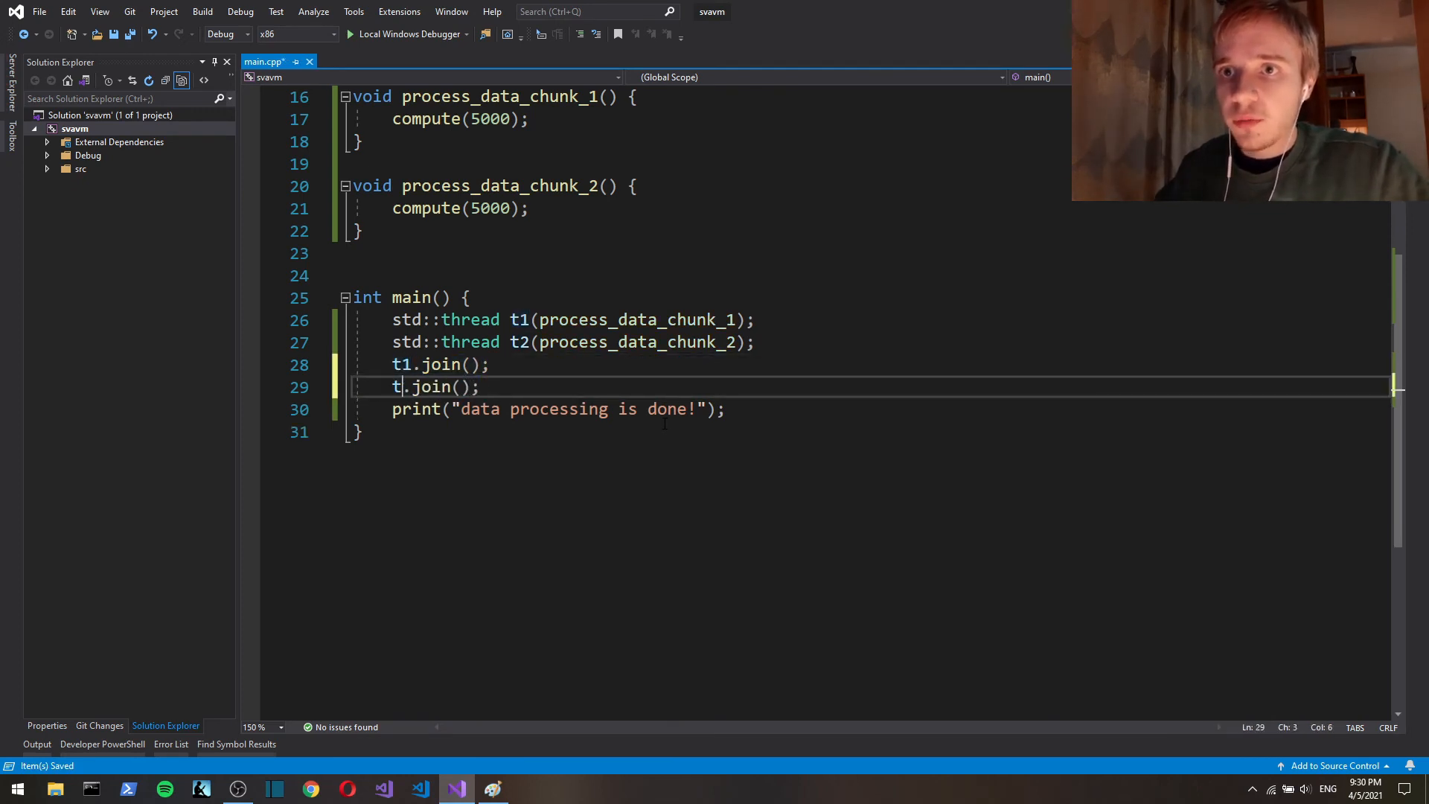
pyautogui.write('2')
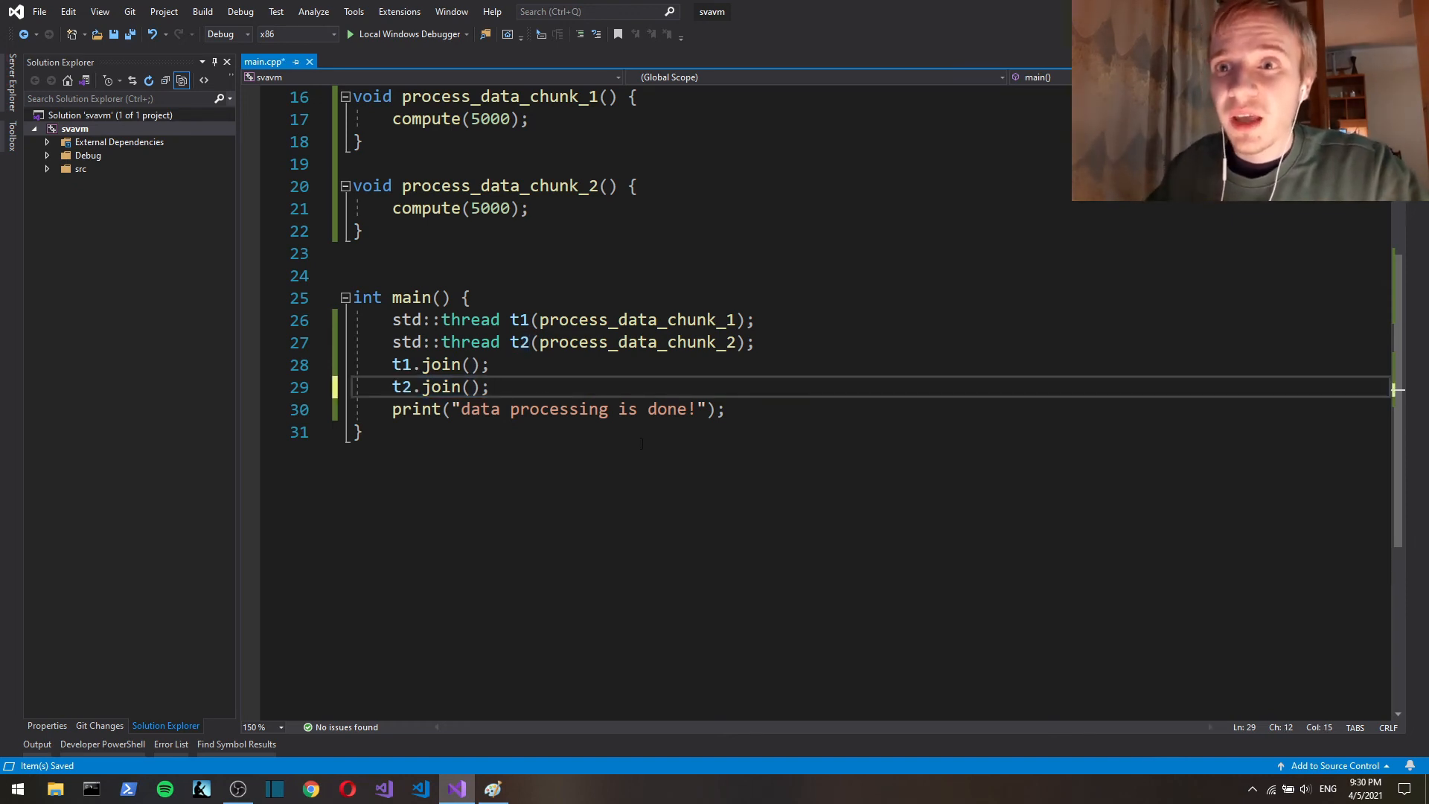
pyautogui.doubleClick(411, 298)
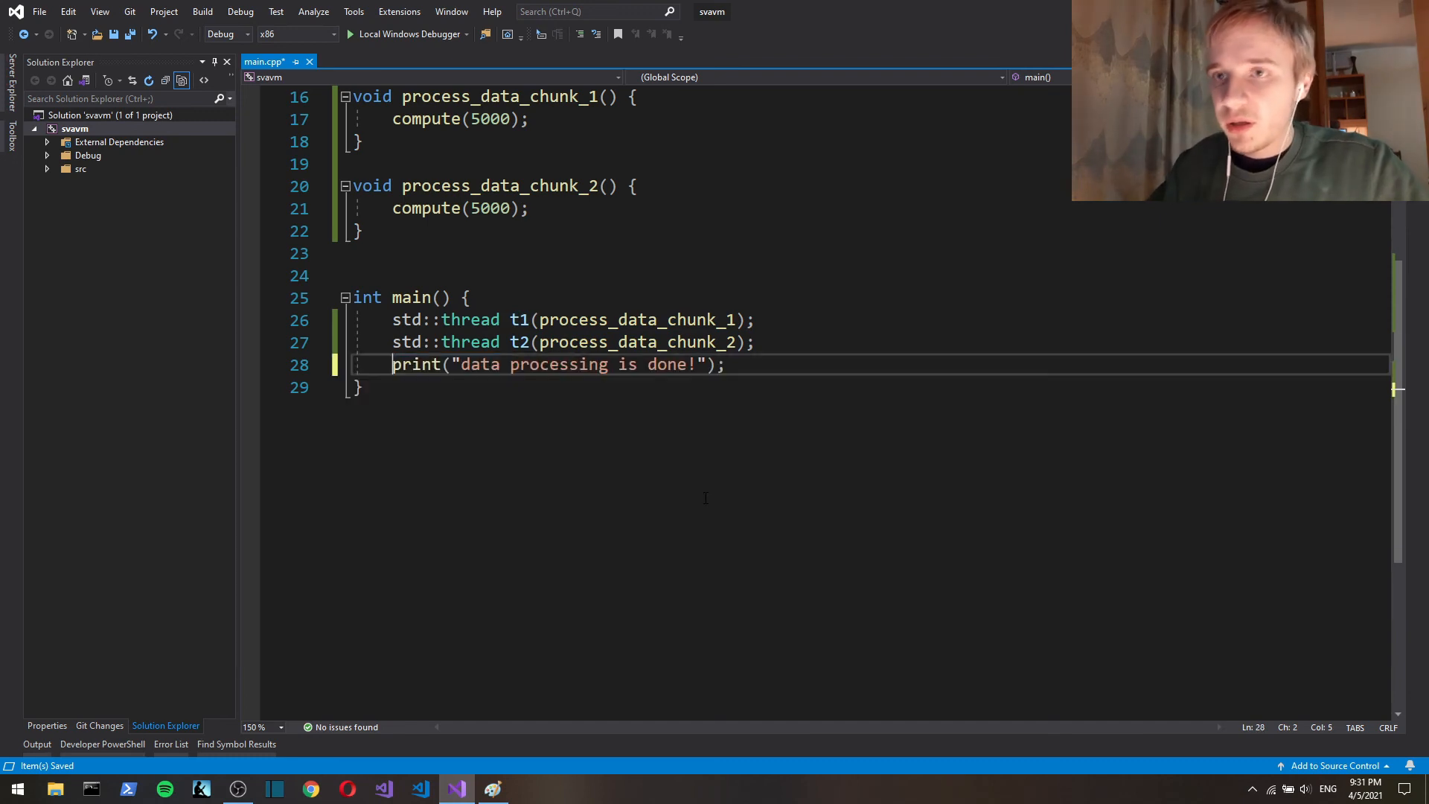
pyautogui.click(738, 363)
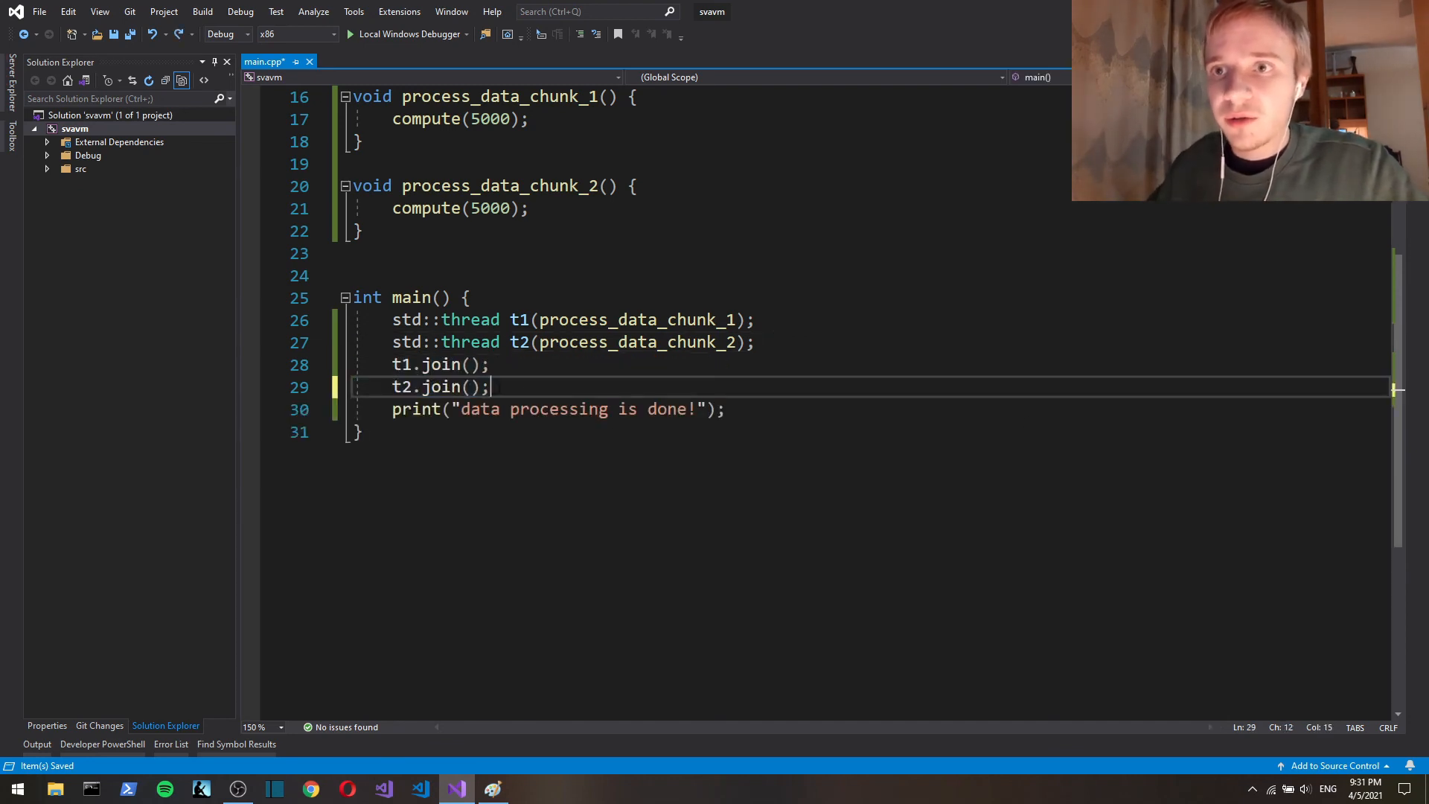
pyautogui.moveTo(405, 365)
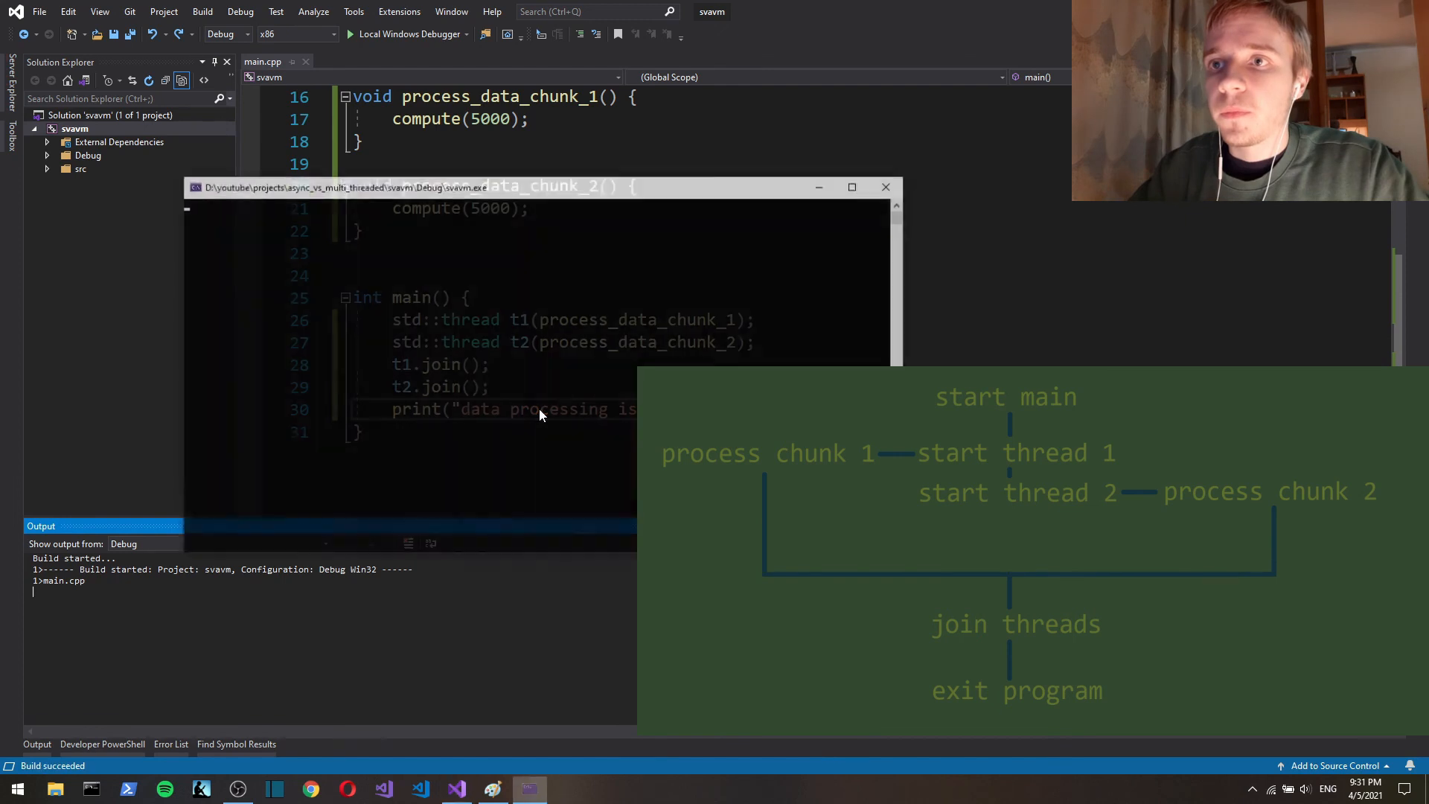
# Step: Run the two-thread program with the Local Windows Debugger
pyautogui.click(407, 34)
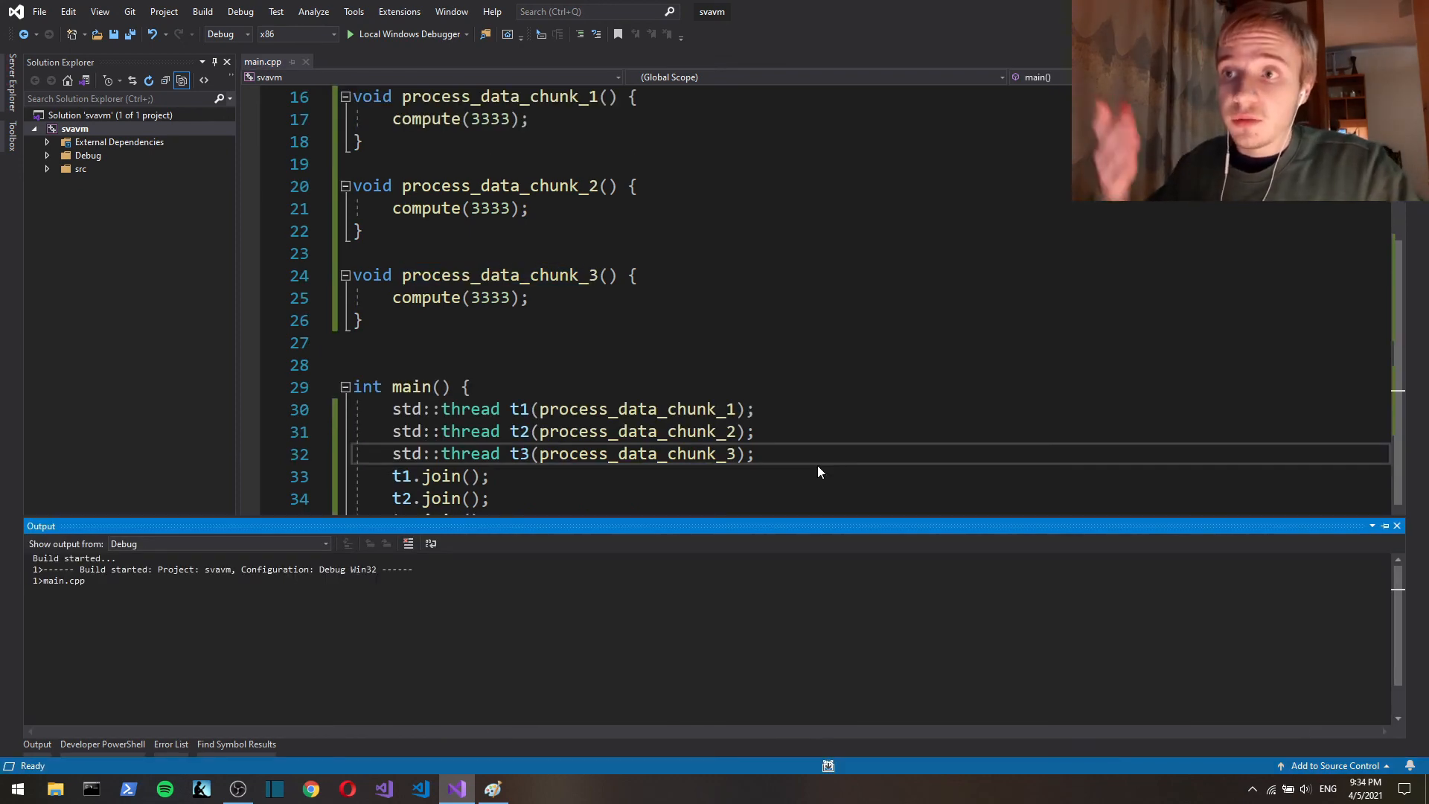
# Step: Run the three-thread version with process_data_chunk_3 and thread t3
pyautogui.click(408, 34)
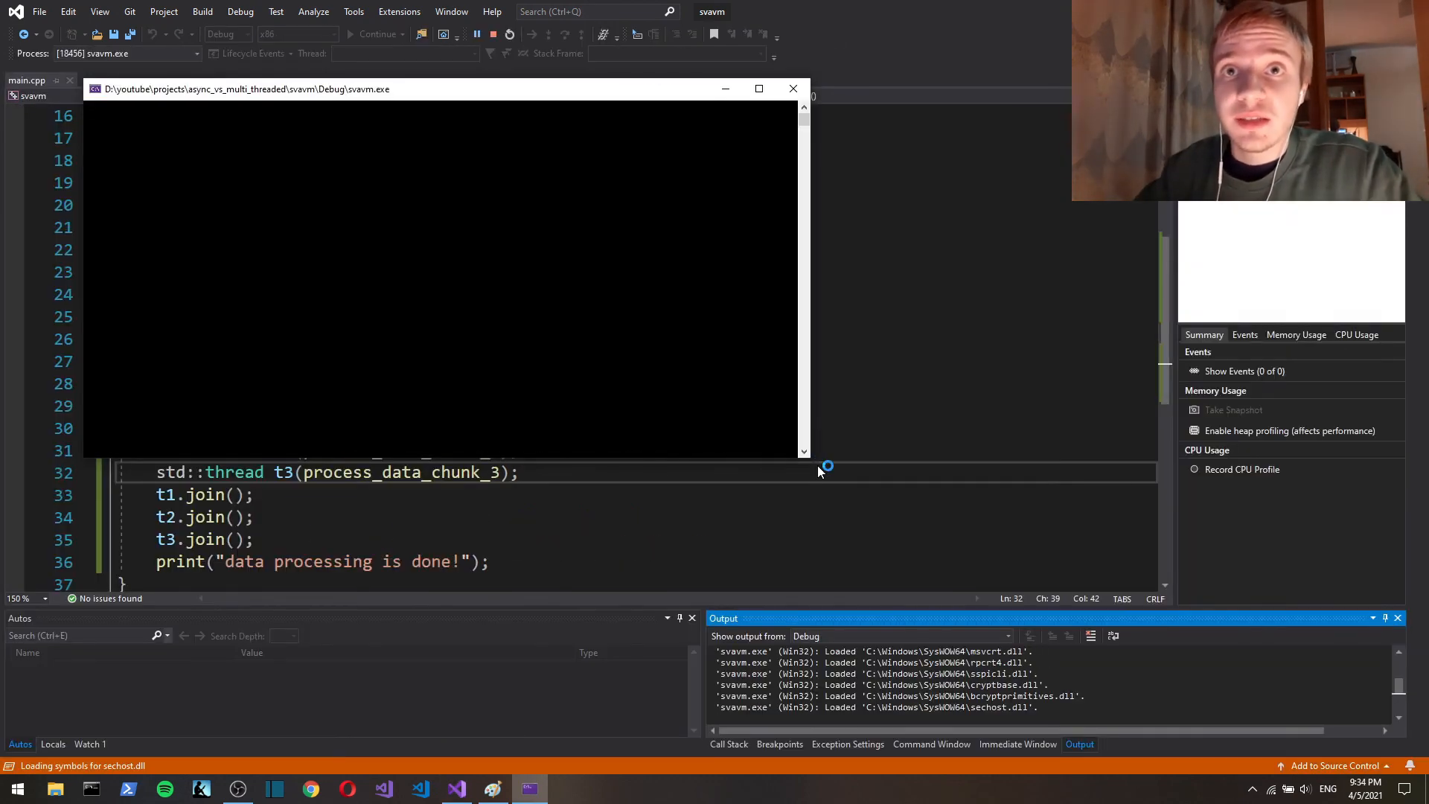